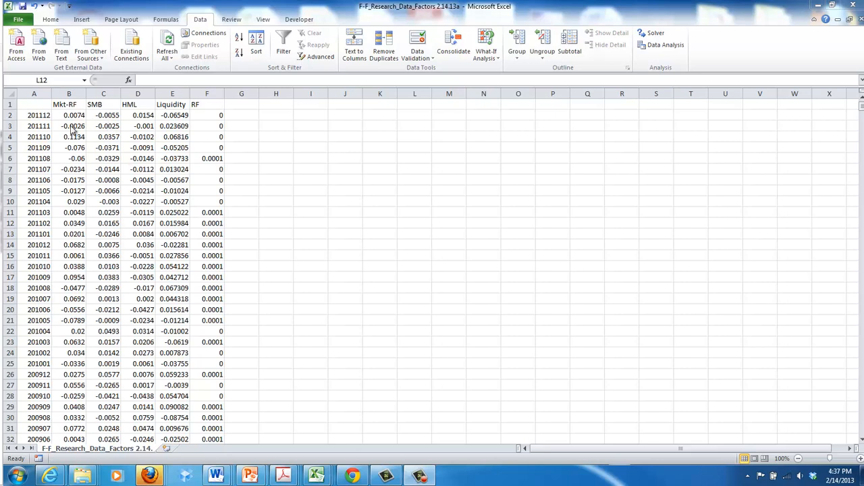
pyautogui.moveTo(62, 140)
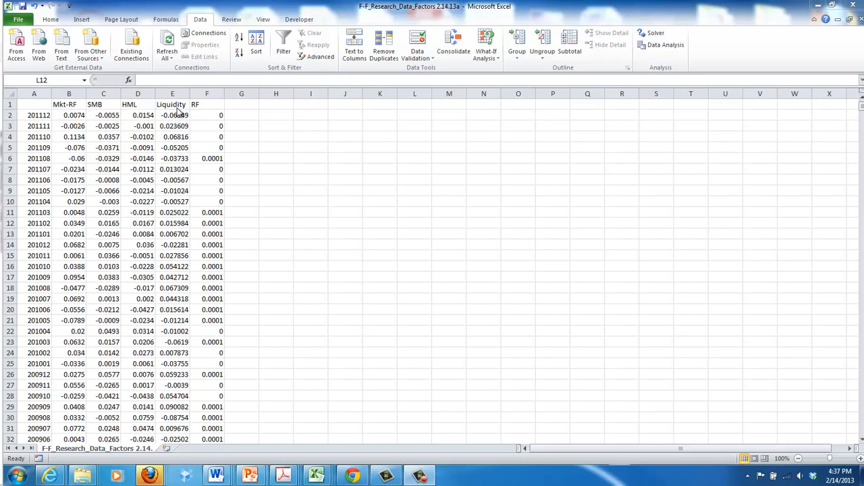
pyautogui.moveTo(179, 109)
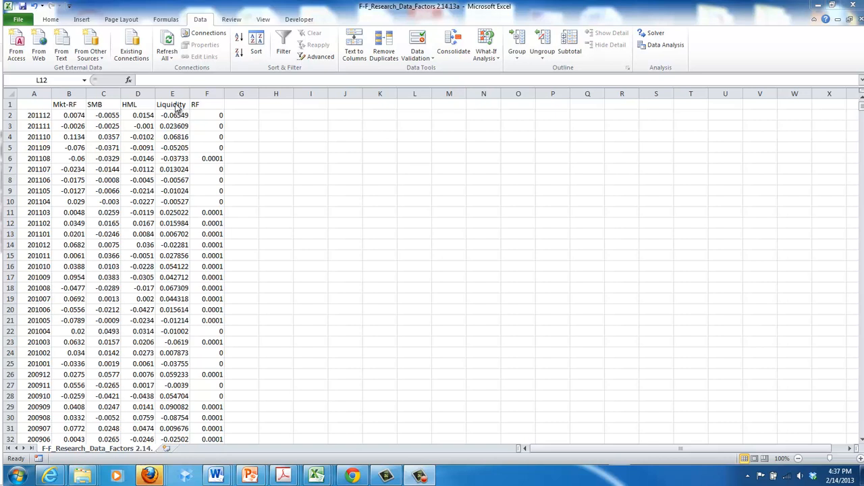
pyautogui.moveTo(171, 220)
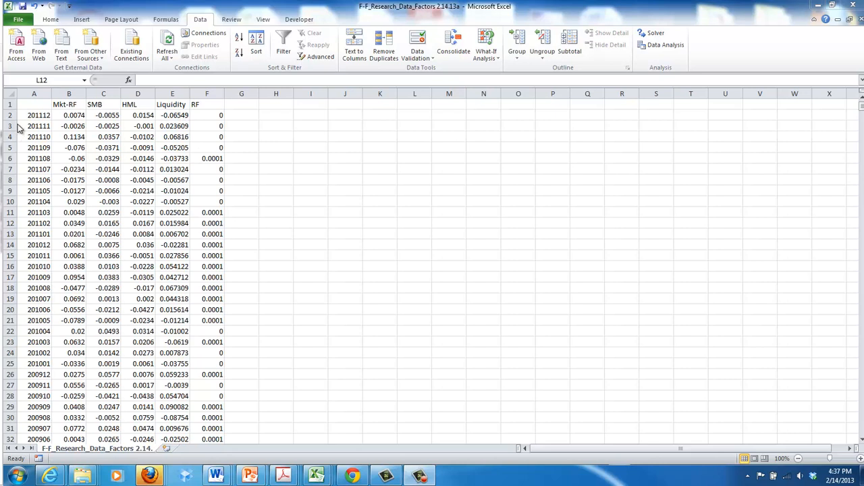
pyautogui.moveTo(55, 125)
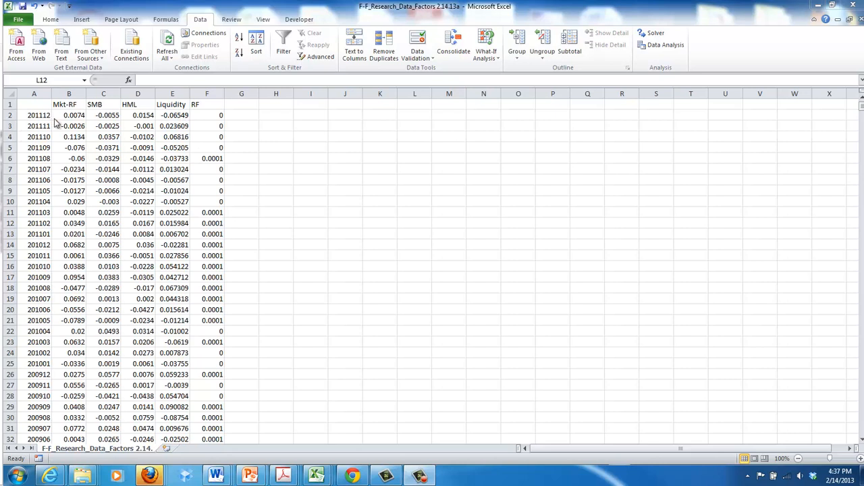
pyautogui.moveTo(265, 238)
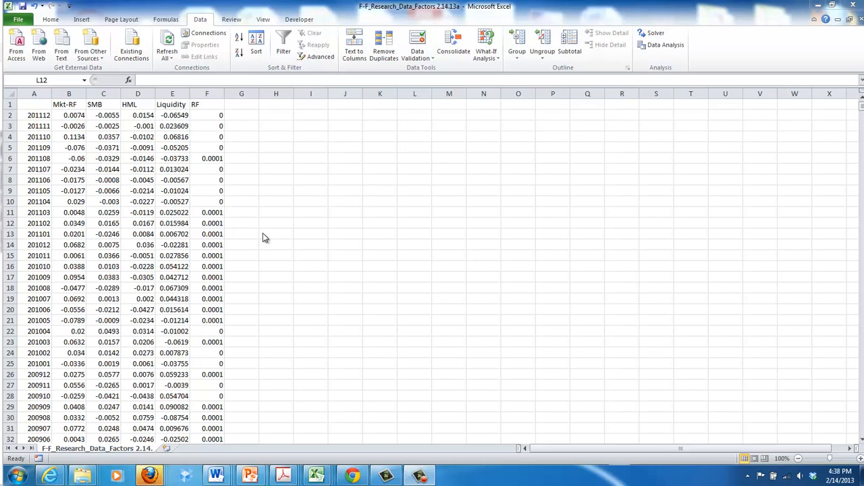
pyautogui.moveTo(291, 183)
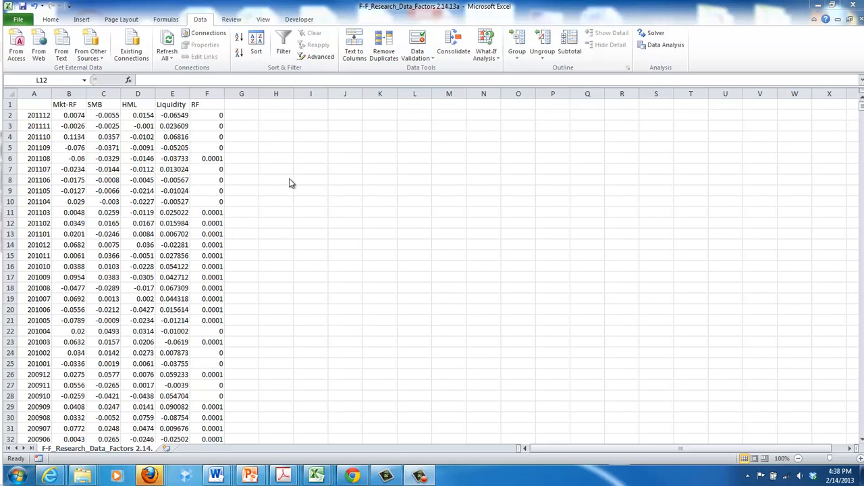
pyautogui.moveTo(178, 113)
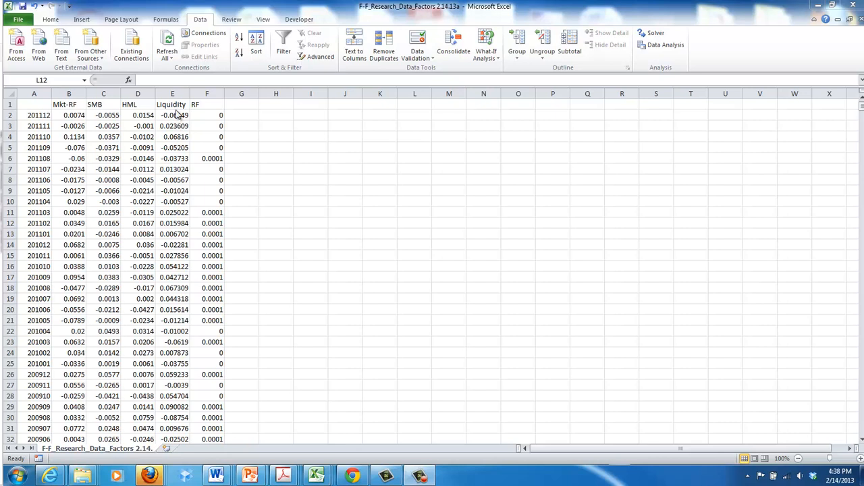
pyautogui.moveTo(197, 108)
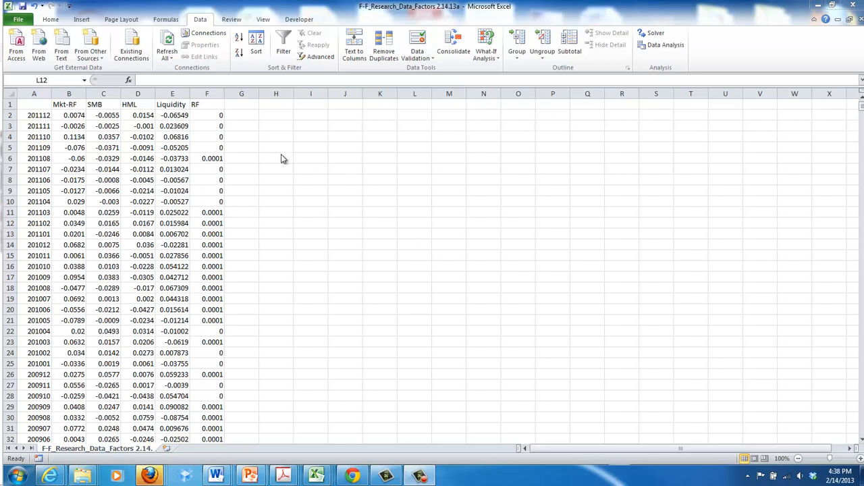
pyautogui.moveTo(240, 111)
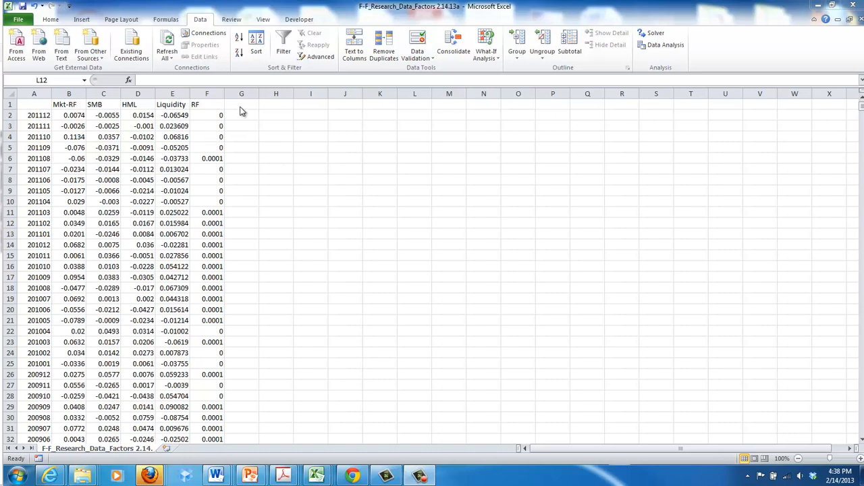
pyautogui.moveTo(45, 121)
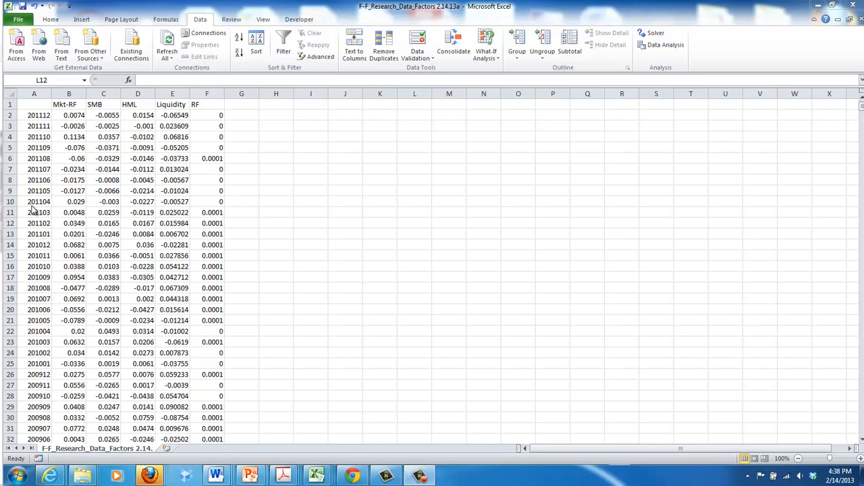
pyautogui.moveTo(151, 129)
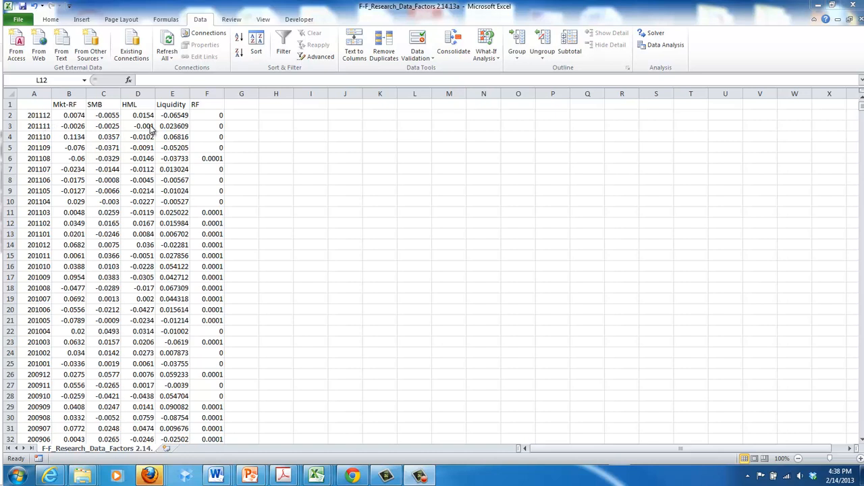
pyautogui.moveTo(858, 116)
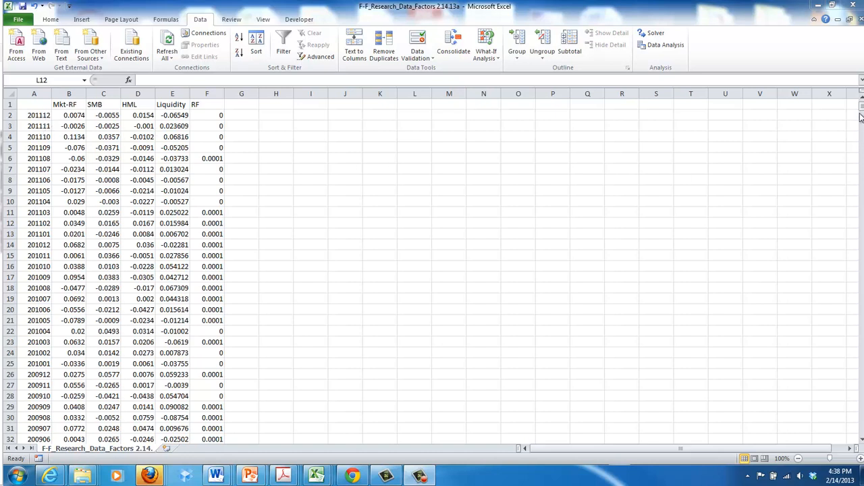
# Bring up Yahoo Finance in Chrome and enter the ticker cbrl in the quote lookup box.
pyautogui.click(413, 223)
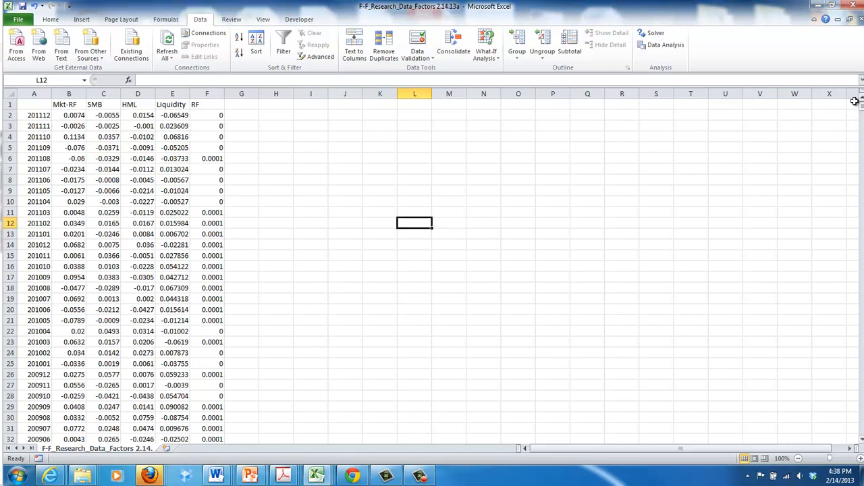
pyautogui.scroll(-3)
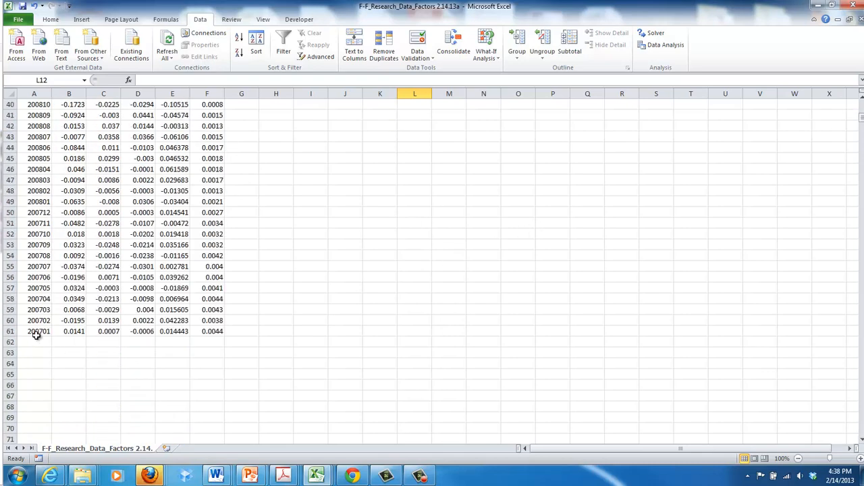
pyautogui.moveTo(178, 345)
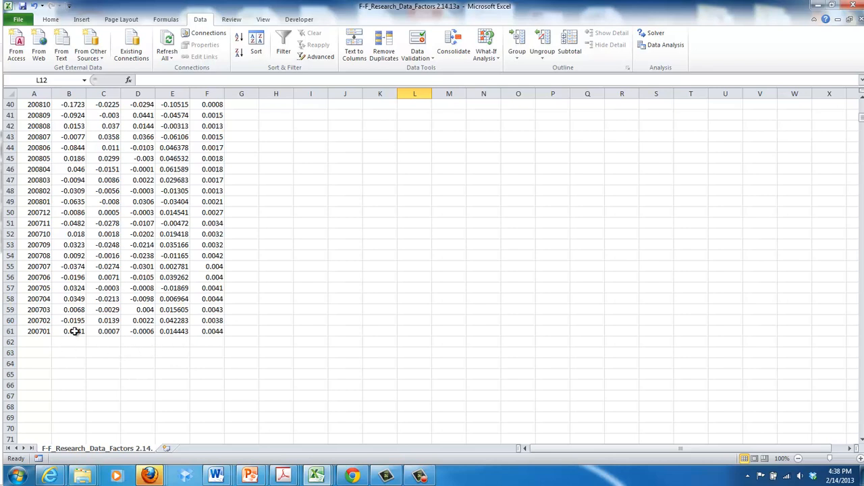
pyautogui.moveTo(75, 332)
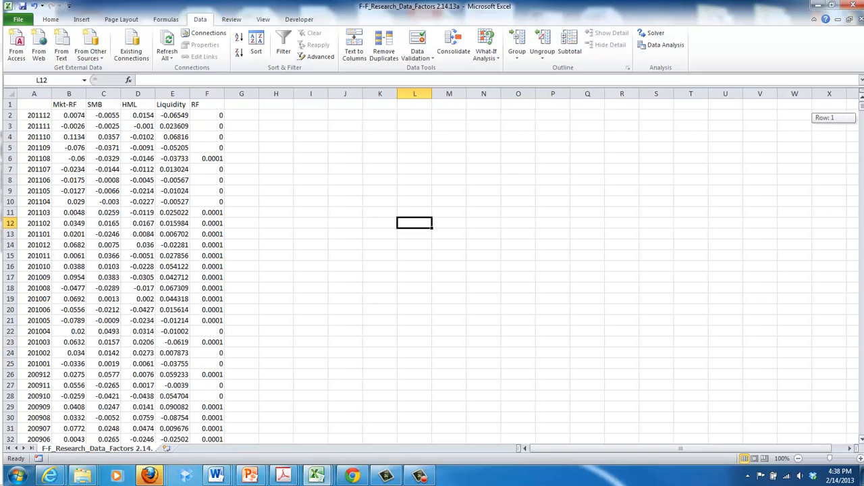
pyautogui.moveTo(196, 204)
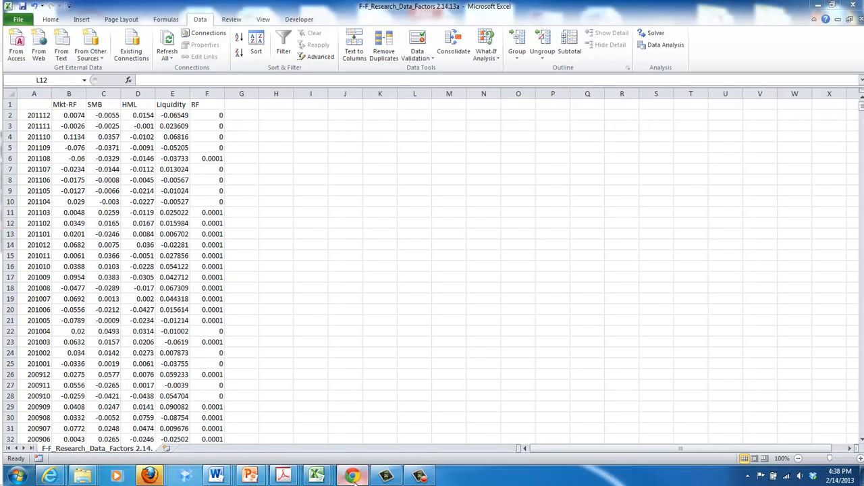
pyautogui.click(352, 475)
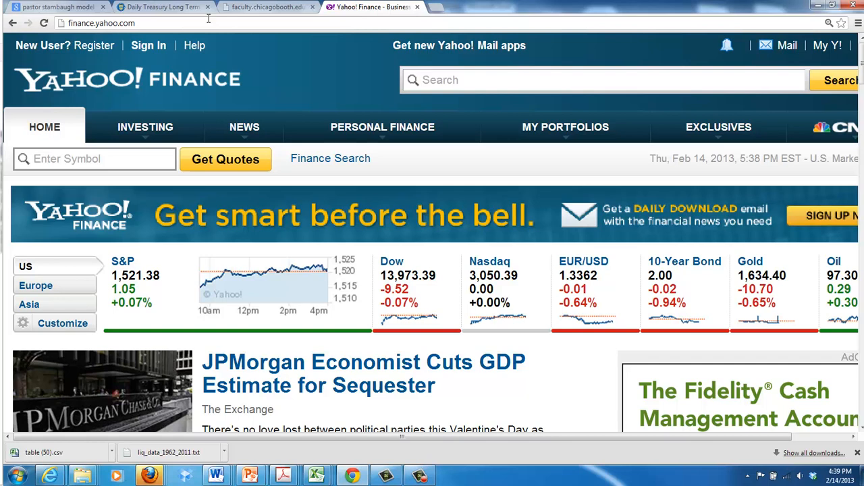
pyautogui.click(95, 158)
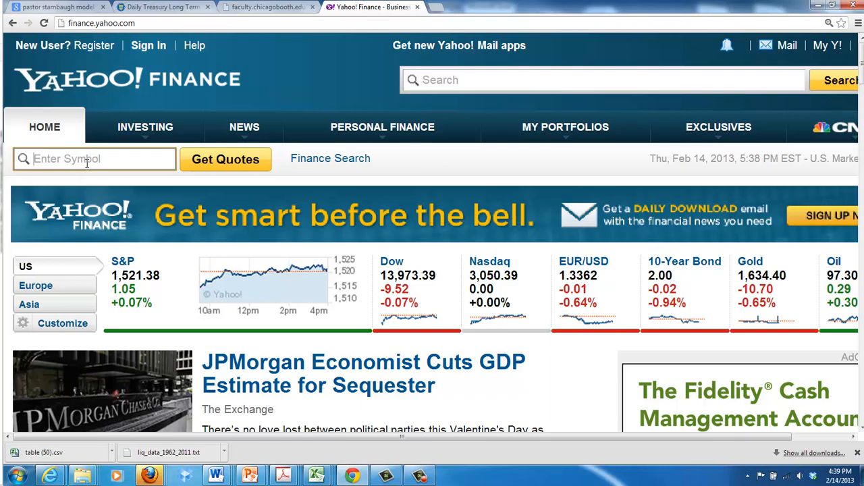
pyautogui.write('cbrl')
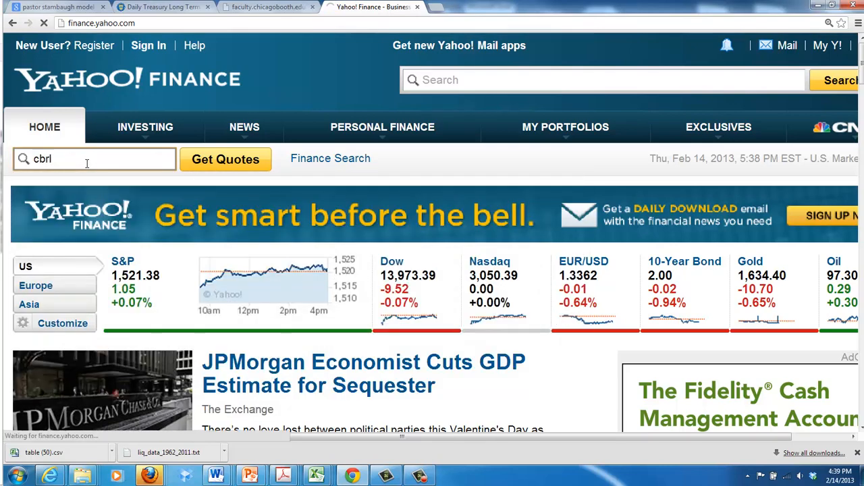
# Fetch the CBRL quote, go to Historical Prices and set the range to Dec 1 2006 – Dec 1 2011 monthly.
pyautogui.click(224, 160)
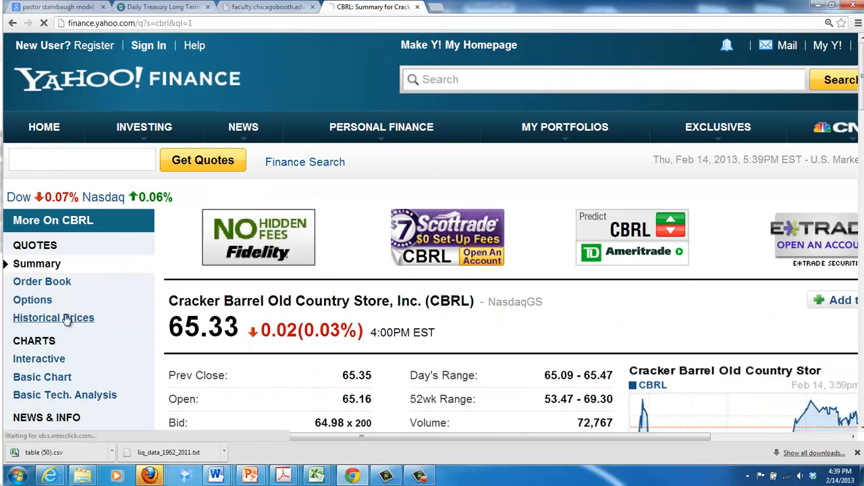
pyautogui.click(54, 317)
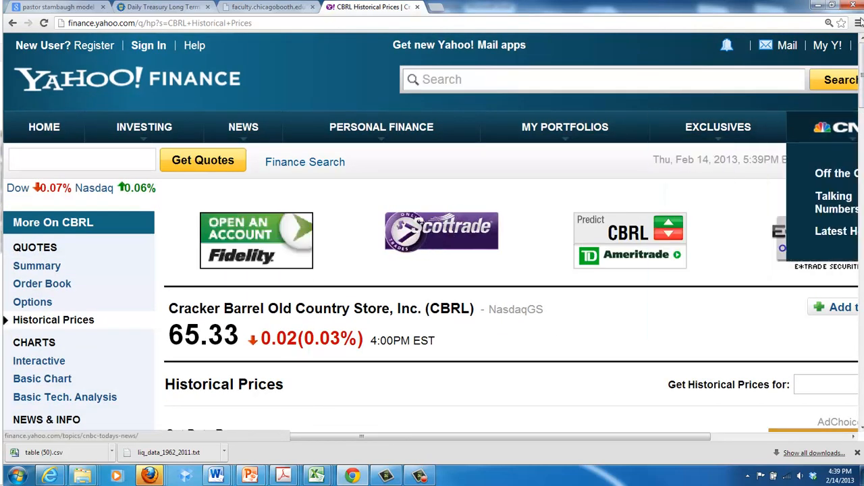
pyautogui.scroll(-3)
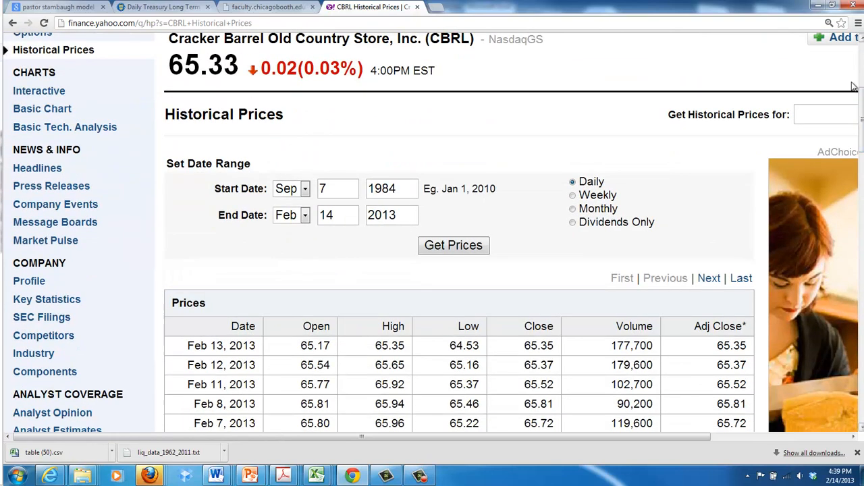
pyautogui.click(292, 215)
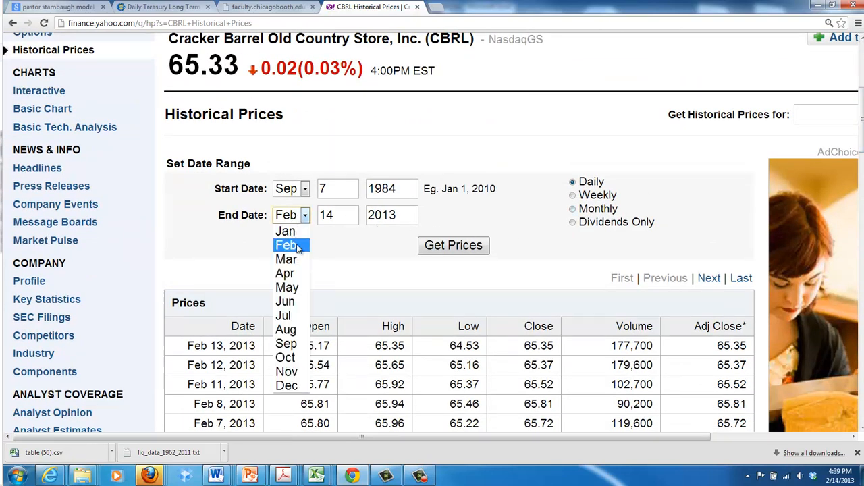
pyautogui.click(286, 385)
pyautogui.write('2011')
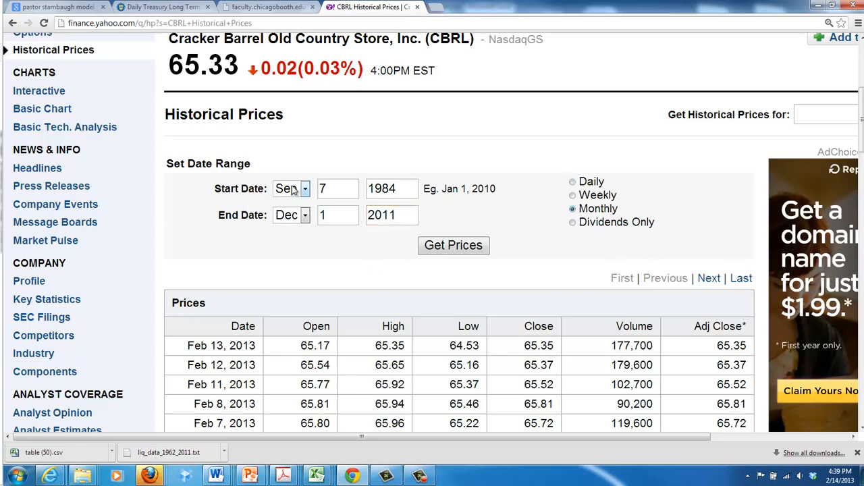
pyautogui.click(292, 189)
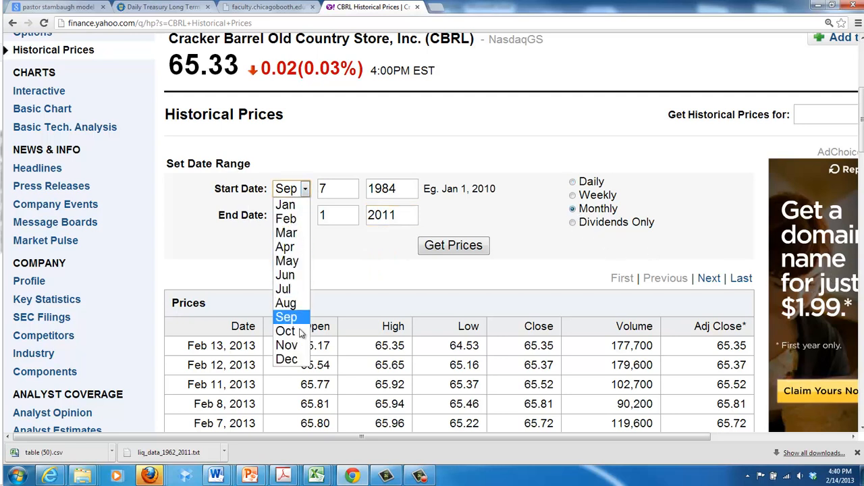
pyautogui.click(286, 359)
pyautogui.write('2006')
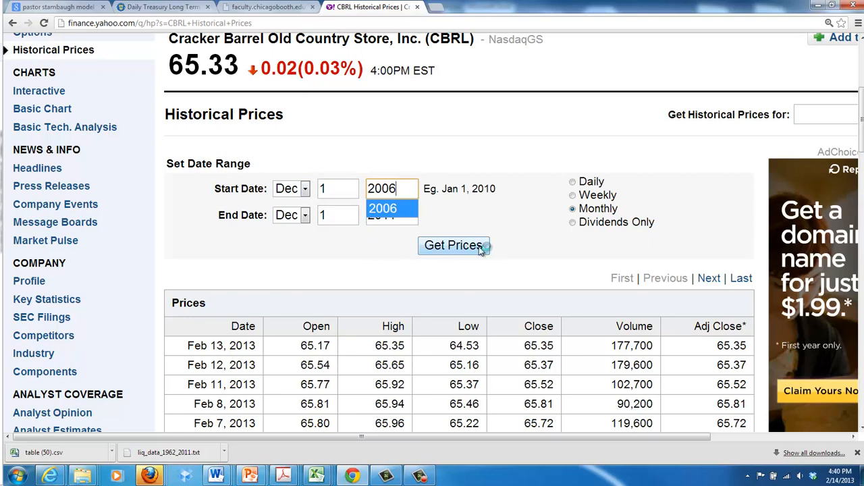
# Retrieve the monthly prices for that range and download them as a spreadsheet.
pyautogui.click(454, 246)
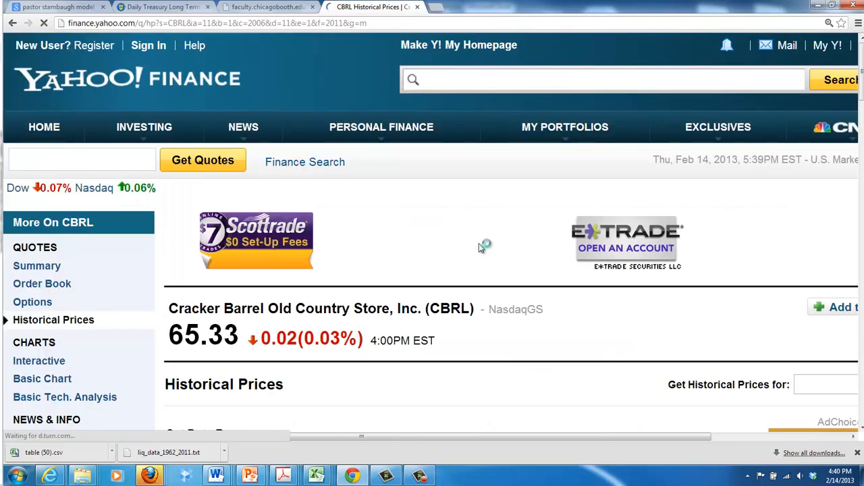
pyautogui.scroll(-3)
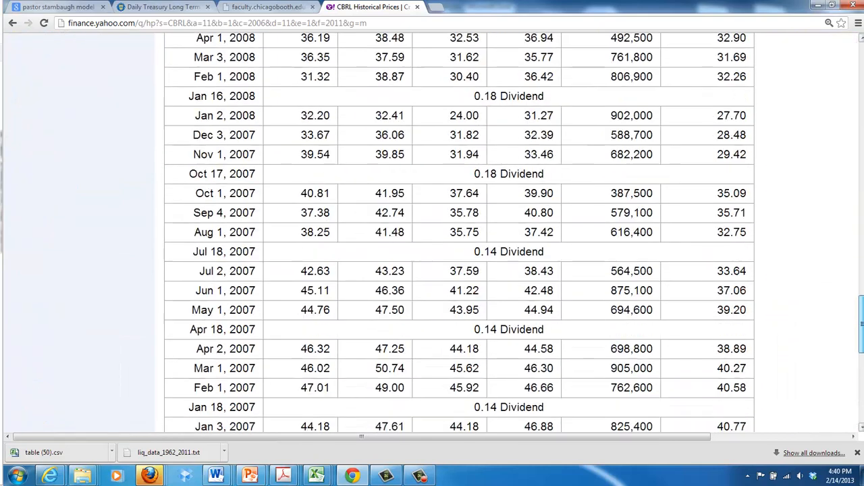
pyautogui.scroll(-3)
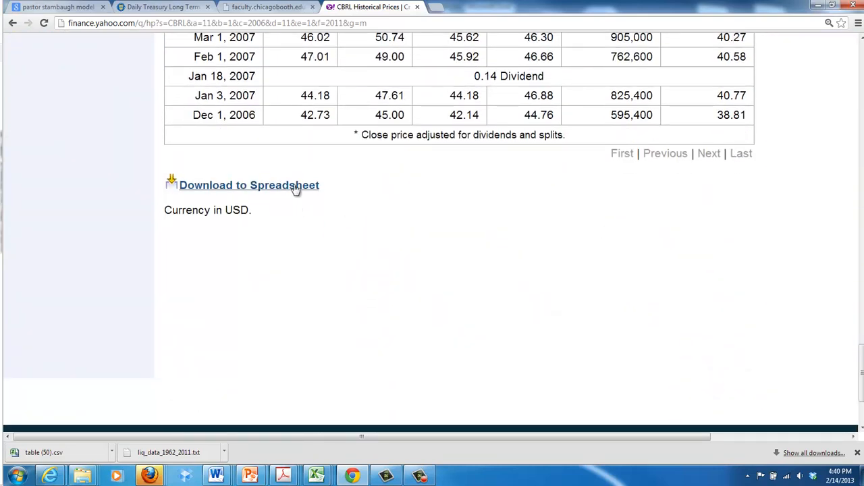
pyautogui.click(248, 185)
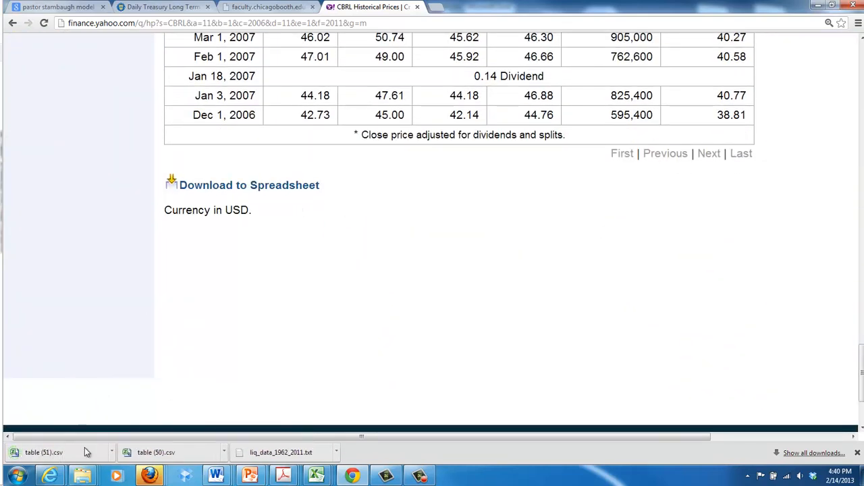
# Open the downloaded CBRL price file in Excel and begin an =LN formula in H2.
pyautogui.click(43, 452)
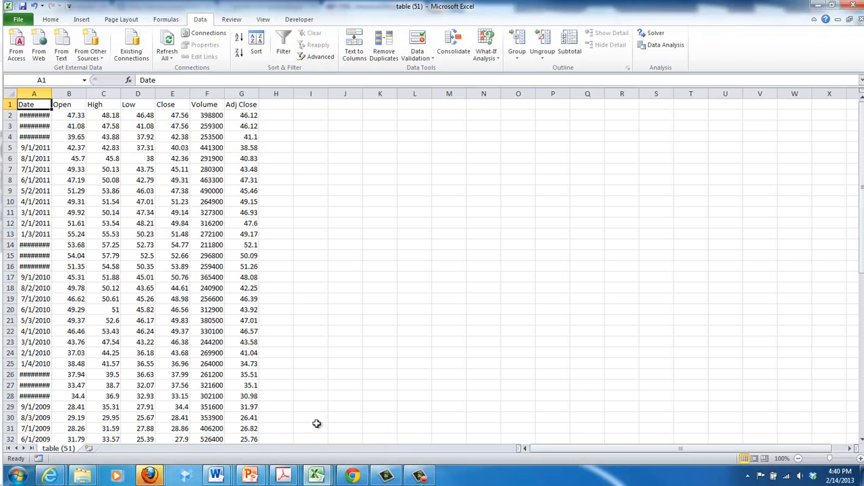
pyautogui.click(346, 352)
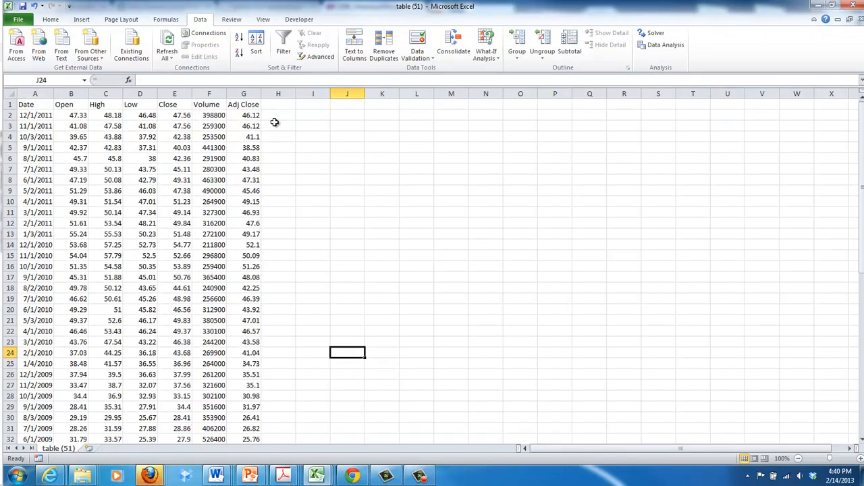
pyautogui.click(279, 115)
pyautogui.write('=')
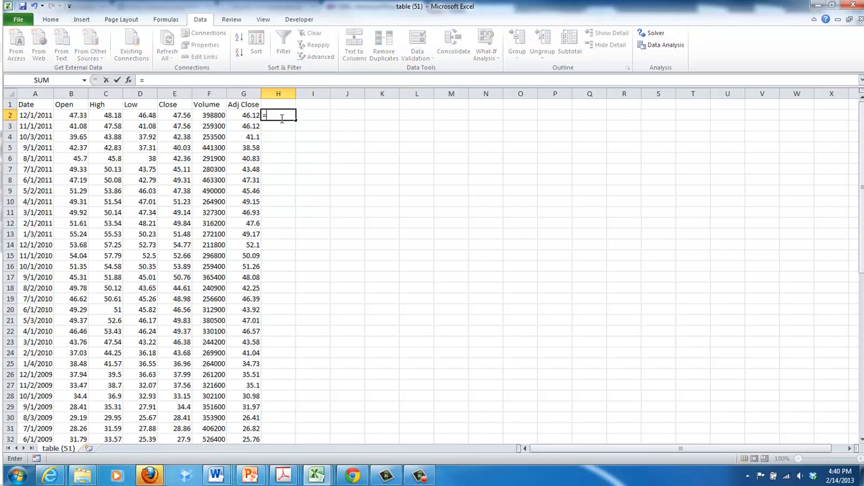
pyautogui.write('ln')
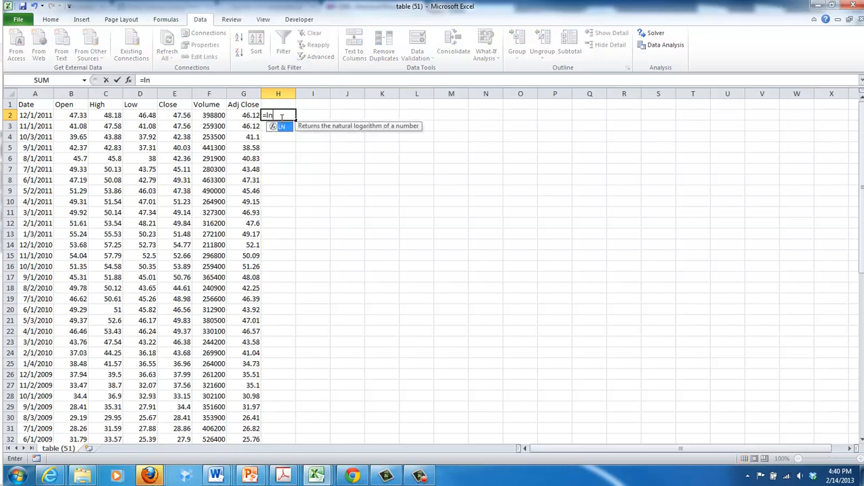
# Compute monthly log returns =LN(G2/G3) down column H to the last row and copy the column.
pyautogui.click(243, 115)
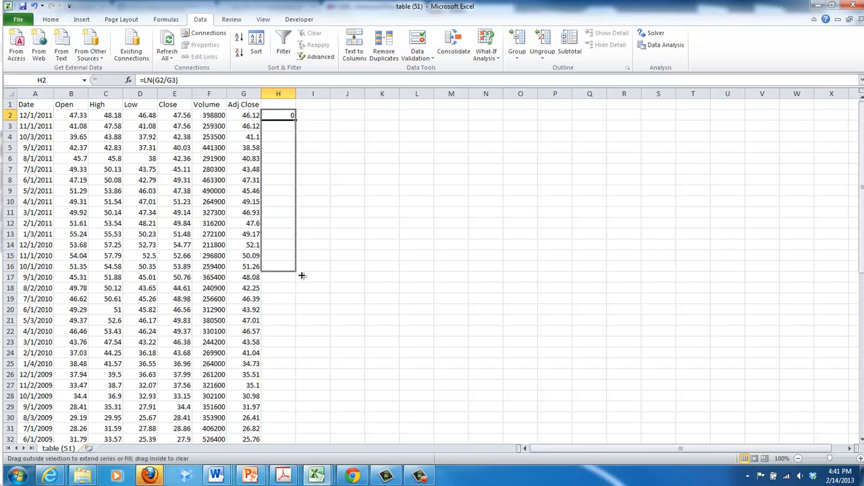
pyautogui.scroll(-3)
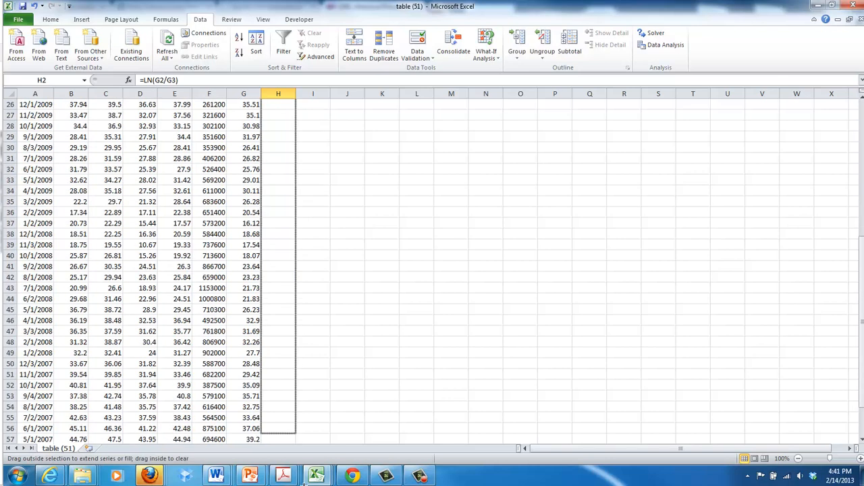
pyautogui.scroll(-3)
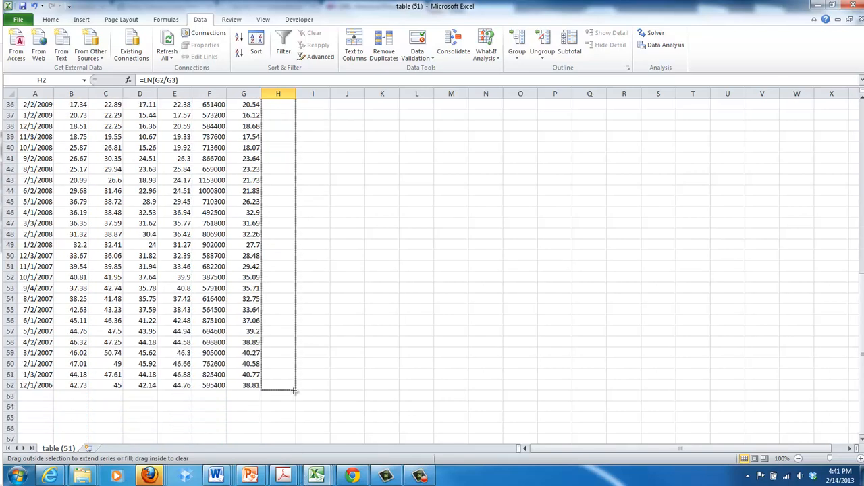
pyautogui.moveTo(278, 104); pyautogui.dragTo(278, 384)
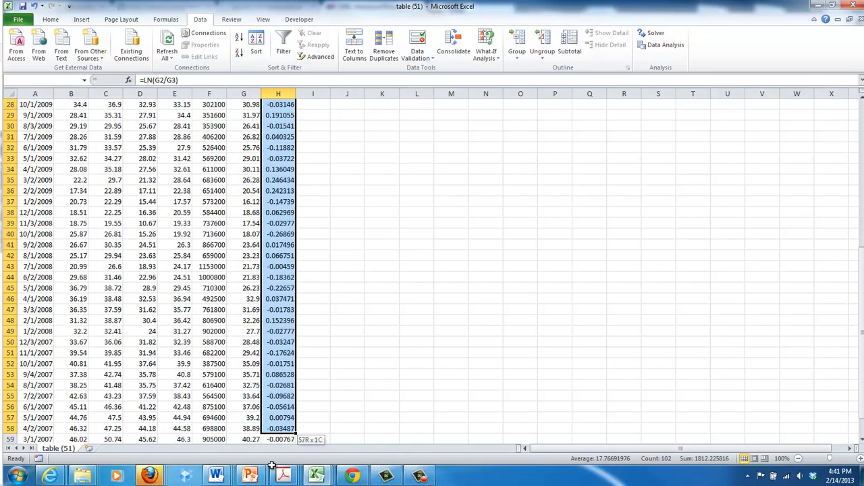
pyautogui.scroll(-3)
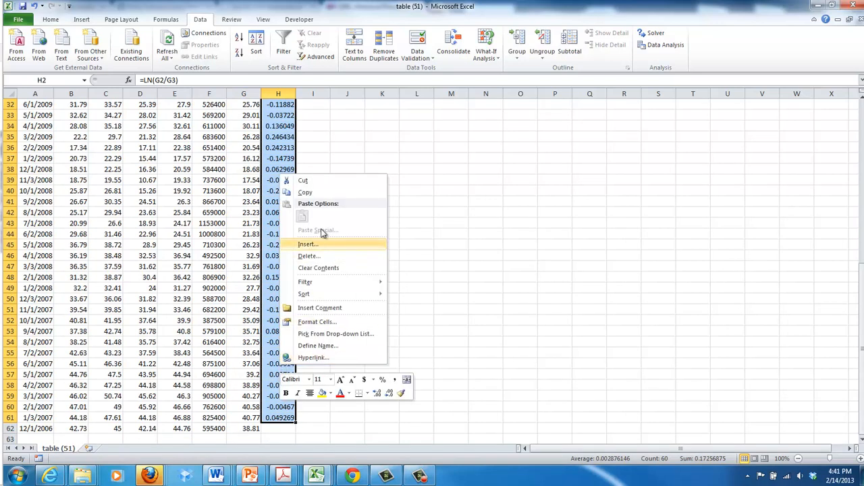
pyautogui.click(308, 243)
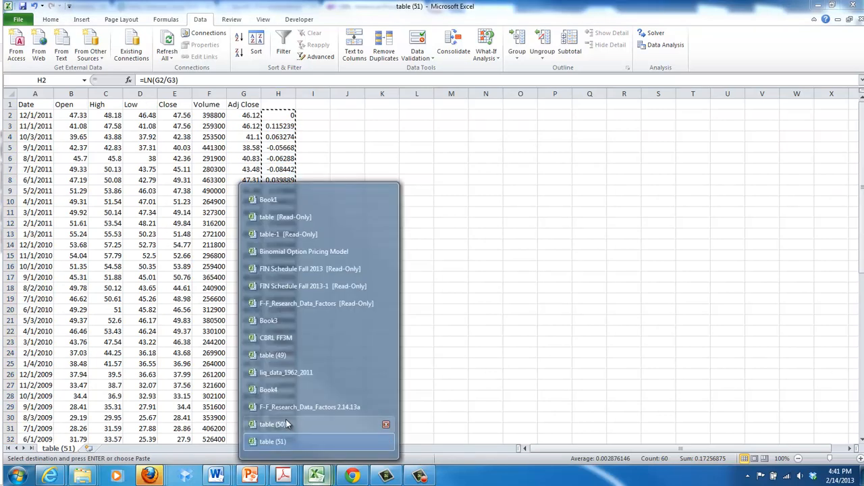
# Paste the returns as values into G2 of the factors workbook and head the columns CBRL and CBRL Excess.
pyautogui.click(309, 407)
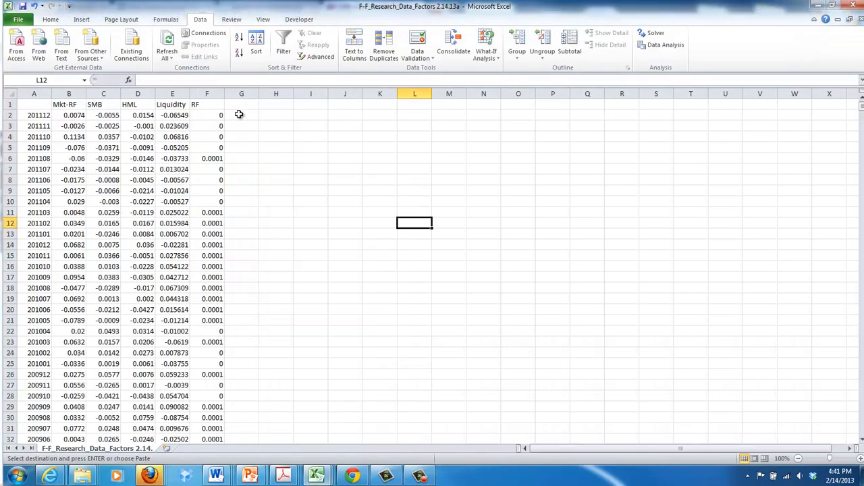
pyautogui.rightClick(240, 115)
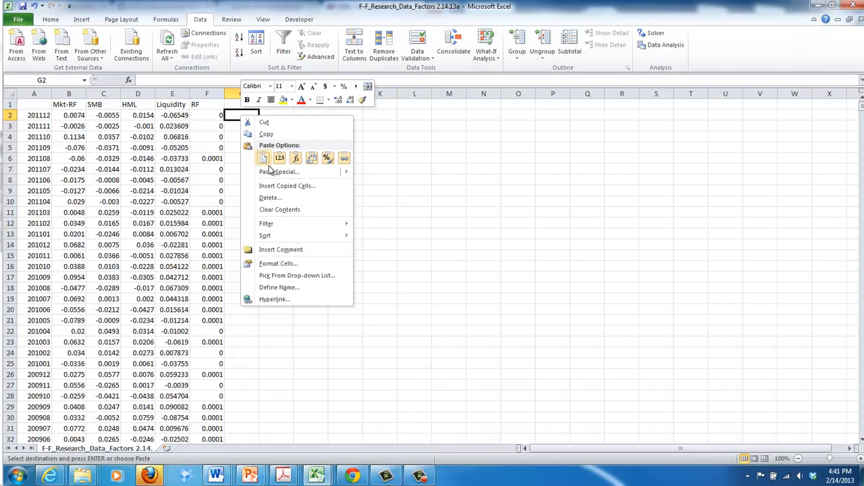
pyautogui.click(278, 171)
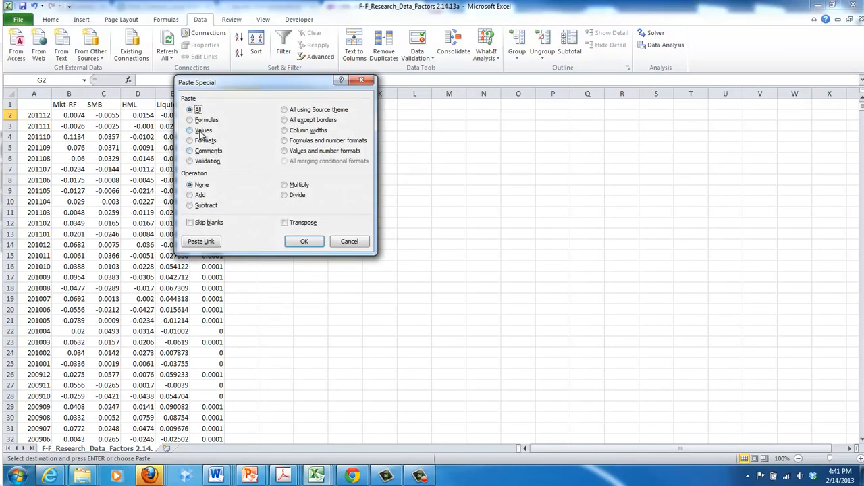
pyautogui.click(303, 241)
pyautogui.write('C')
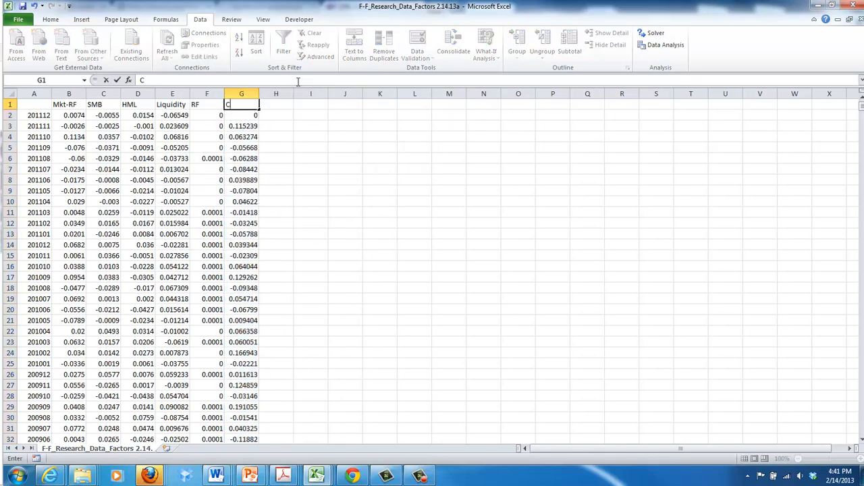
pyautogui.write('BRL')
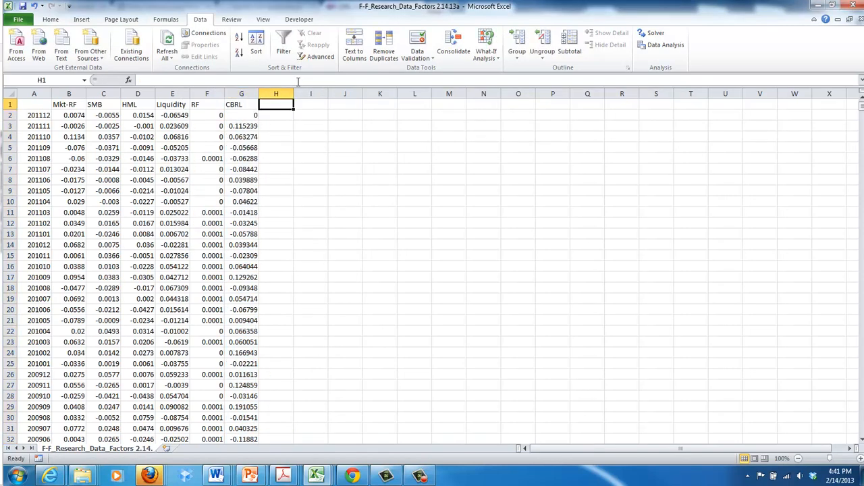
pyautogui.write('CBRKL')
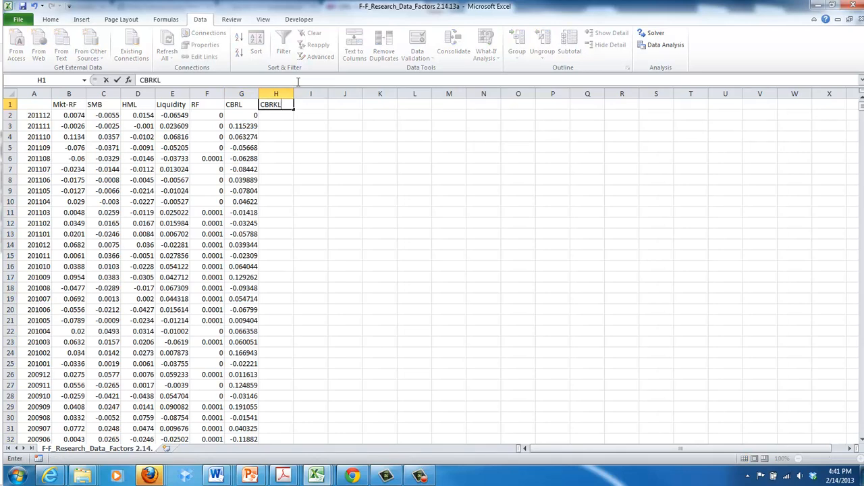
pyautogui.press('Backspace')
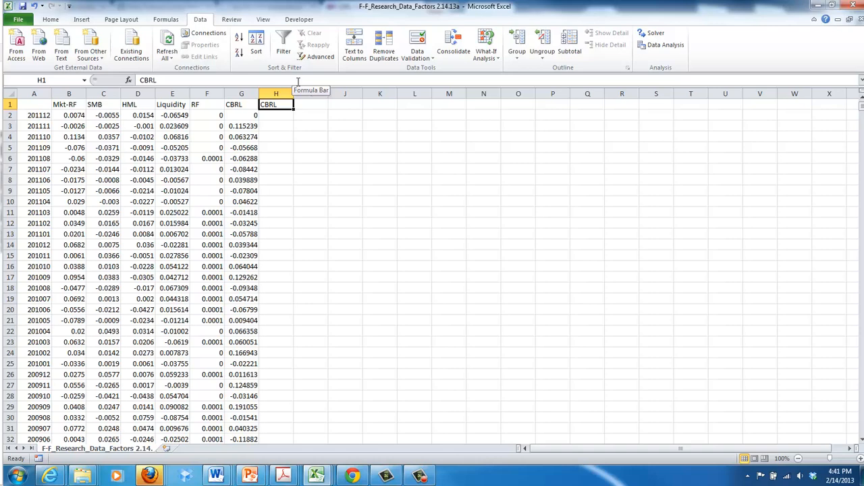
pyautogui.write('Excess')
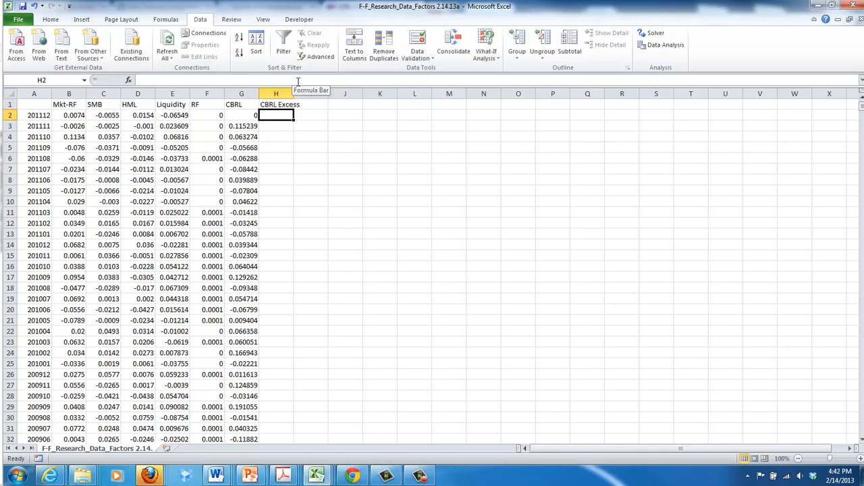
# Enter the excess-return formula =G2-F2 in H2 and fill it down the column.
pyautogui.write('=G2-G2')
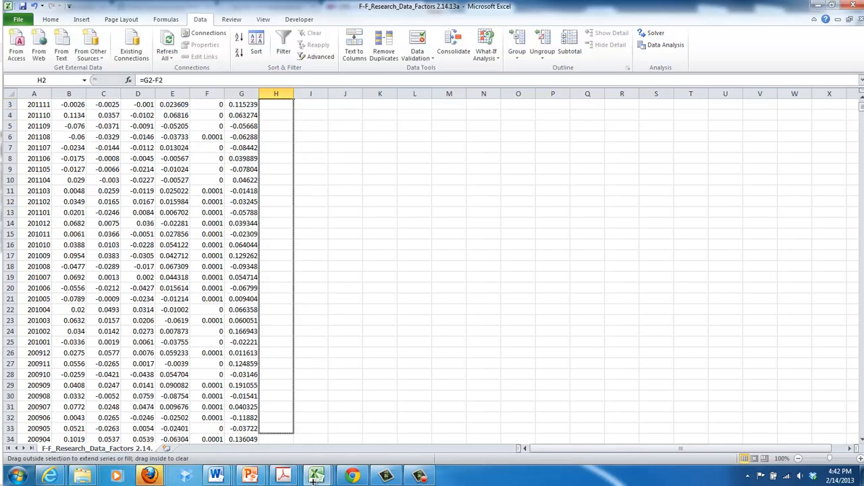
pyautogui.scroll(-3)
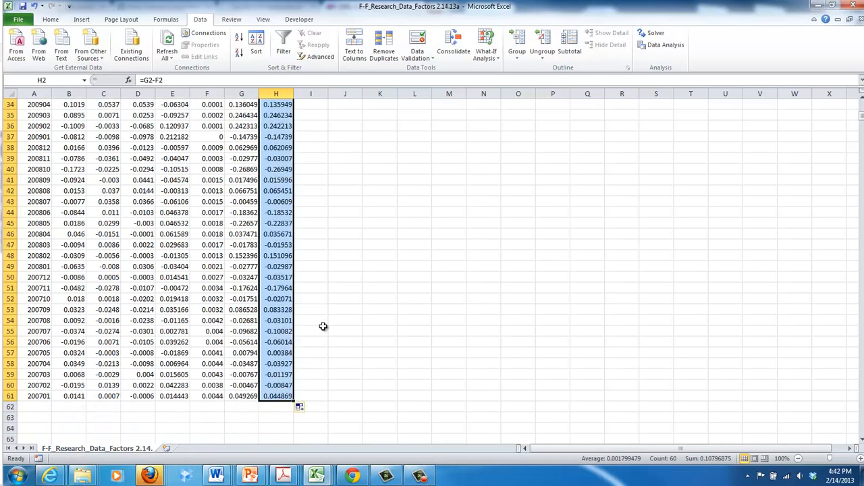
pyautogui.moveTo(826, 330)
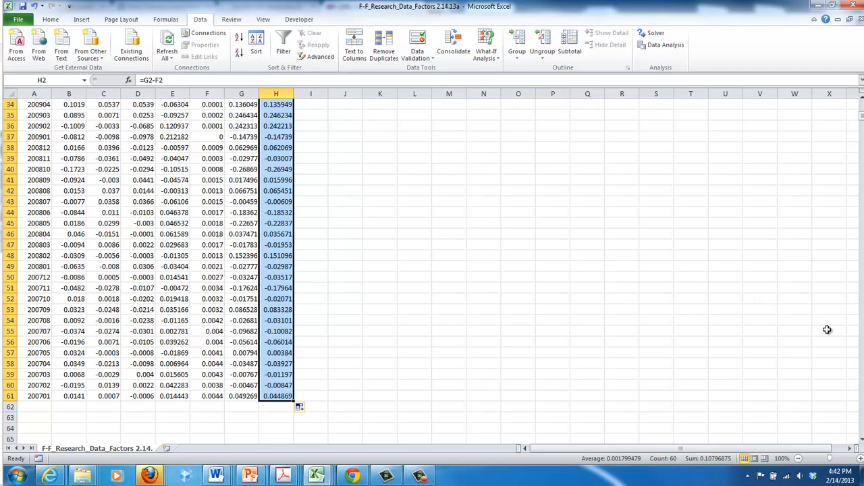
pyautogui.scroll(3)
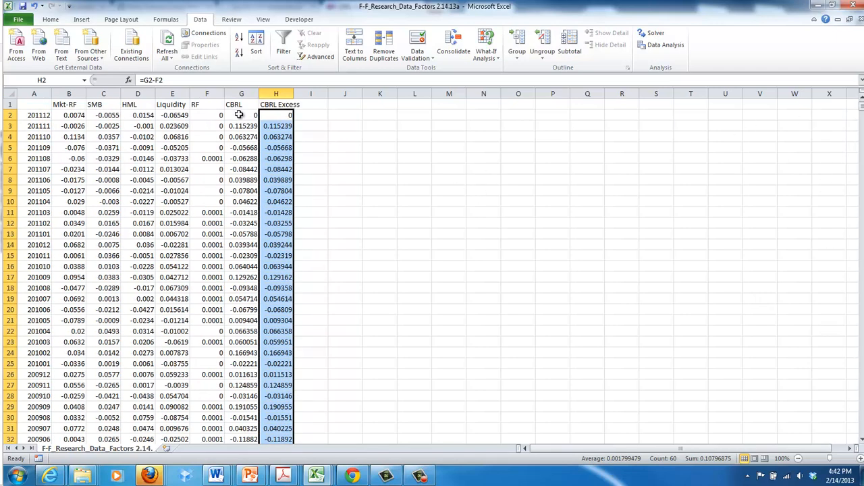
pyautogui.click(206, 114)
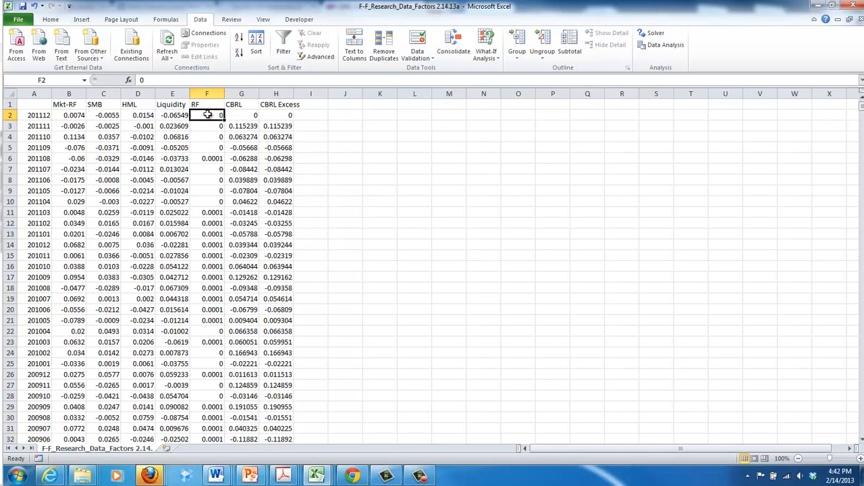
pyautogui.moveTo(346, 119)
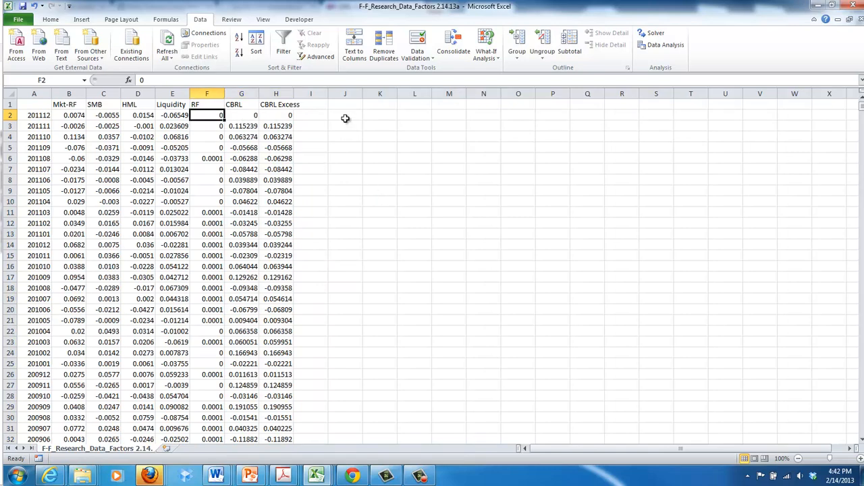
pyautogui.click(310, 115)
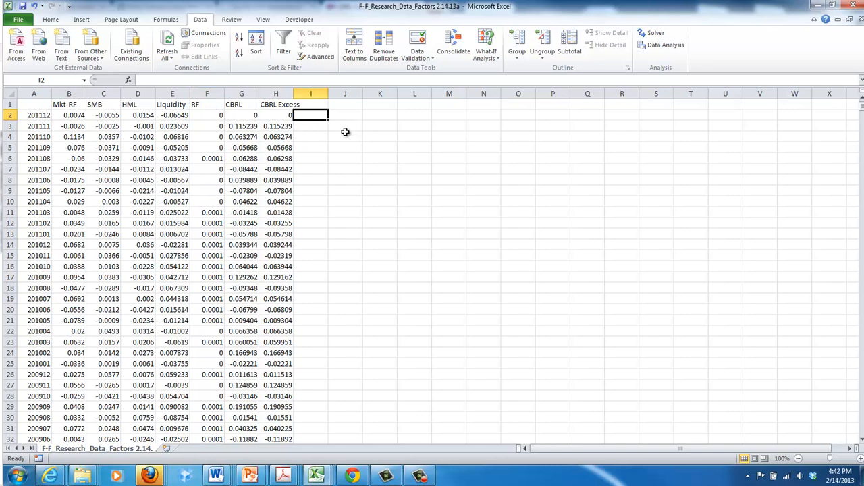
pyautogui.moveTo(507, 219)
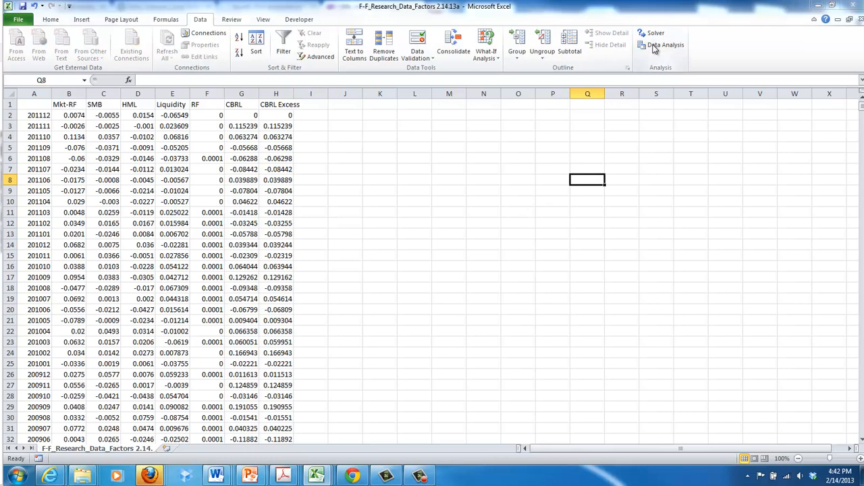
# Start the Regression tool and set the Y range to CBRL Excess and X range to the Mkt-RF, SMB, HML, Liquidity columns.
pyautogui.click(664, 44)
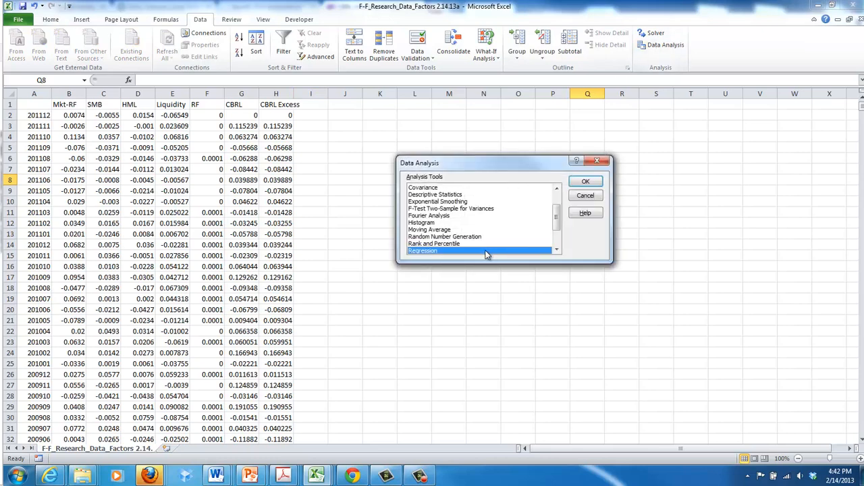
pyautogui.click(586, 181)
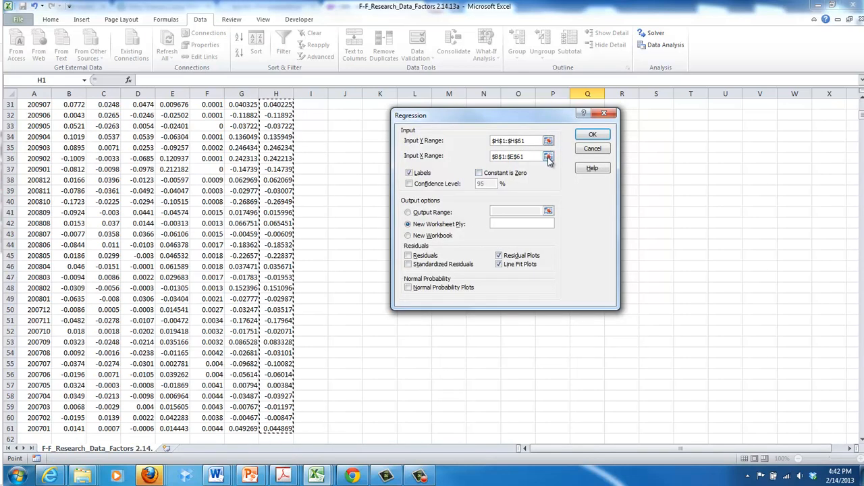
pyautogui.click(549, 157)
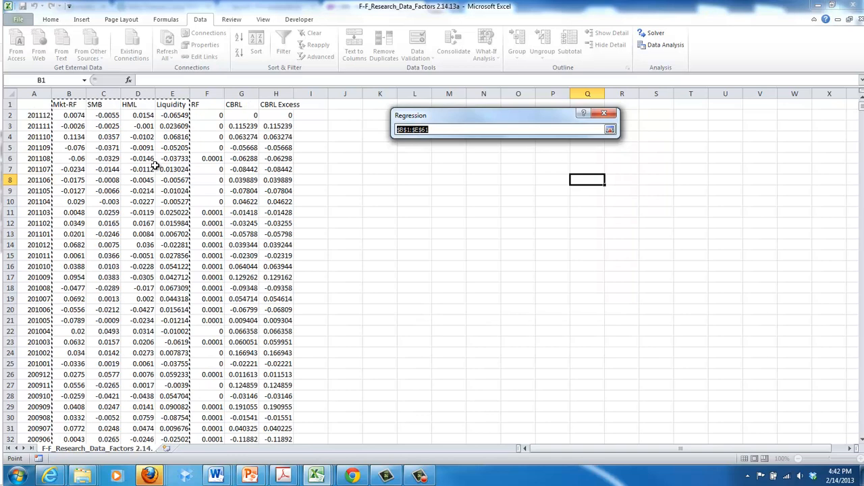
pyautogui.click(102, 104)
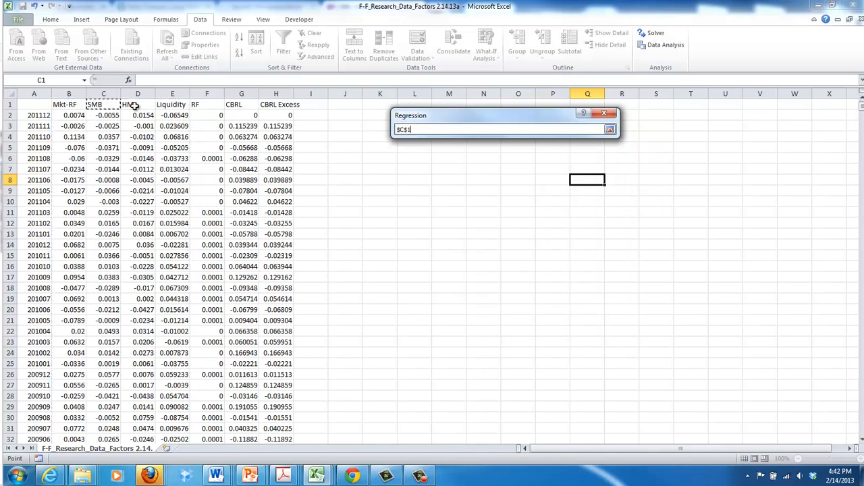
pyautogui.click(68, 104)
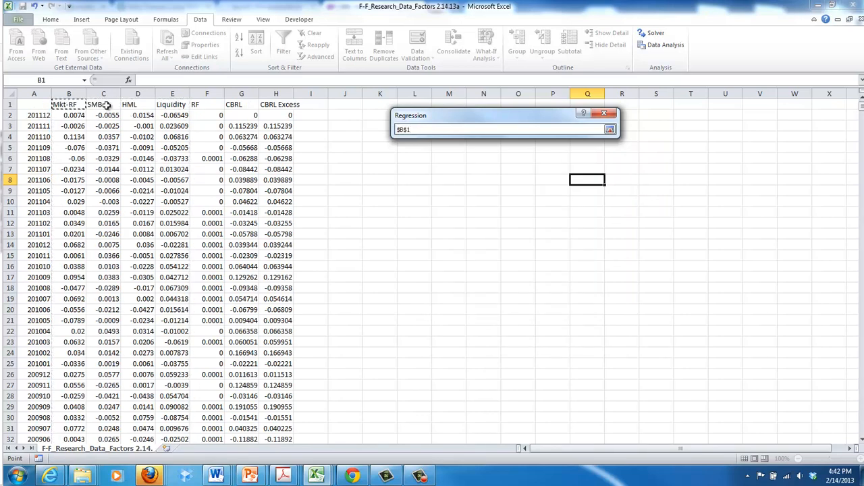
pyautogui.click(138, 104)
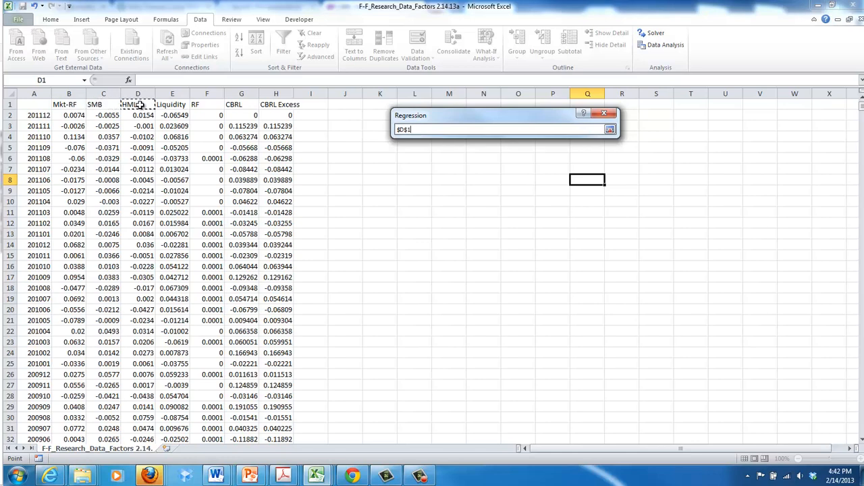
pyautogui.click(172, 104)
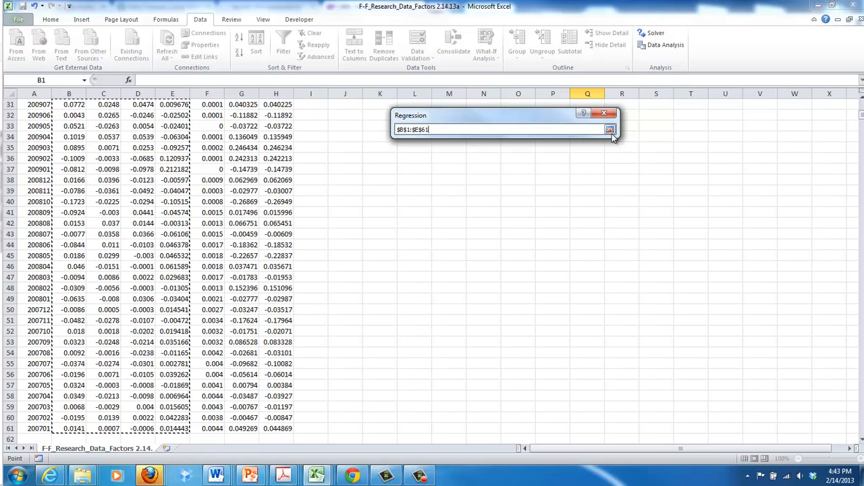
pyautogui.click(609, 130)
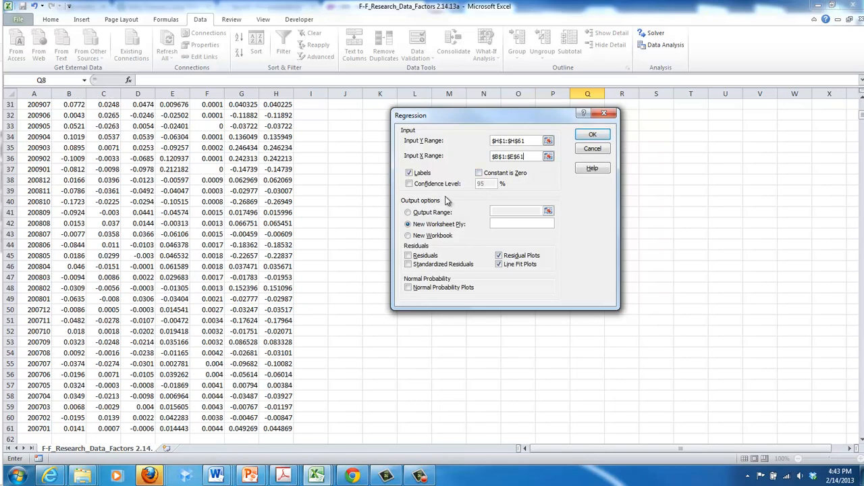
# Tick Labels, turn off residual and line fit plots, and run the regression.
pyautogui.click(408, 173)
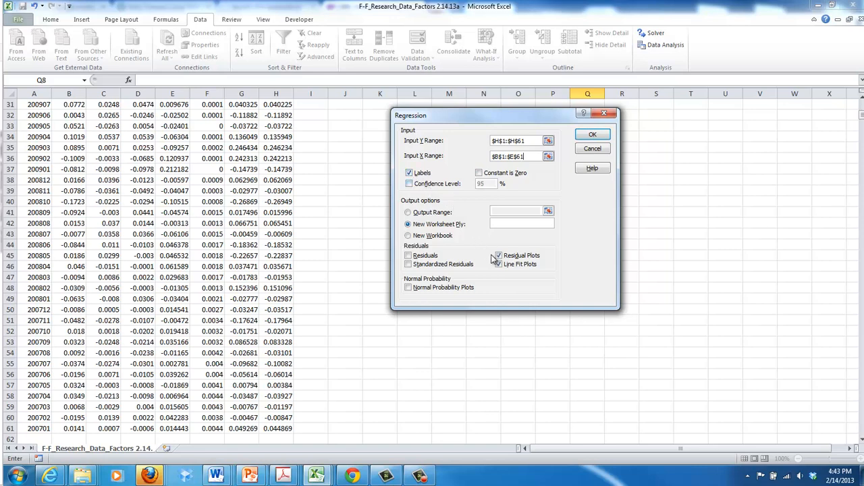
pyautogui.click(498, 255)
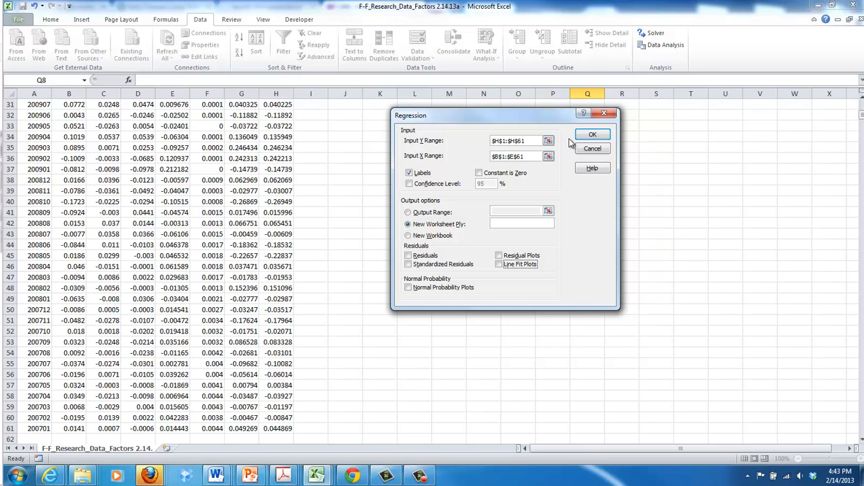
pyautogui.moveTo(591, 134)
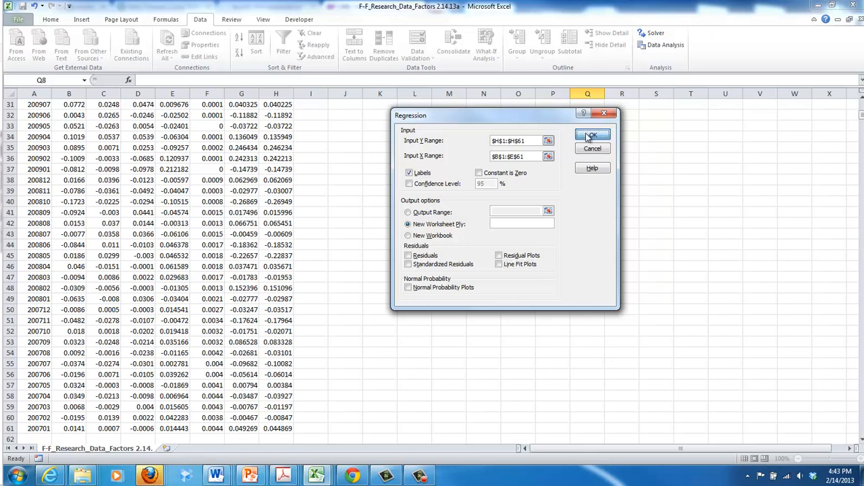
pyautogui.click(591, 135)
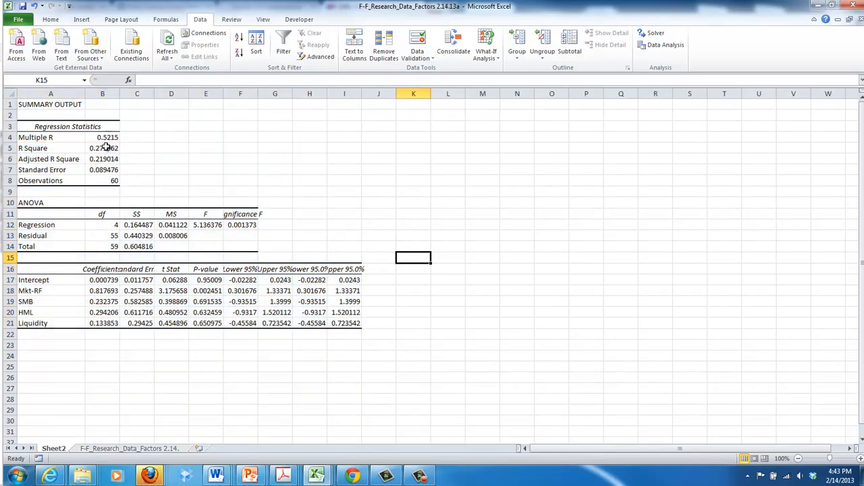
# Review R Square 0.271962 and the Mkt-RF, SMB and HML coefficients in the summary output.
pyautogui.click(103, 148)
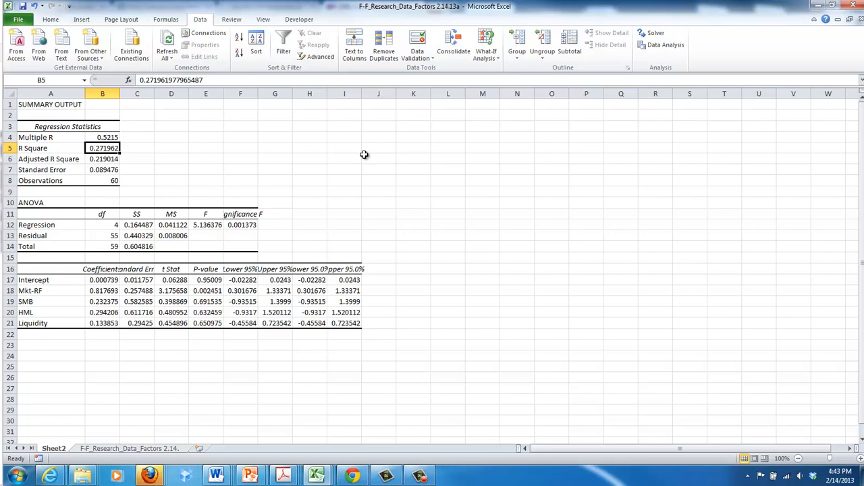
pyautogui.moveTo(154, 278)
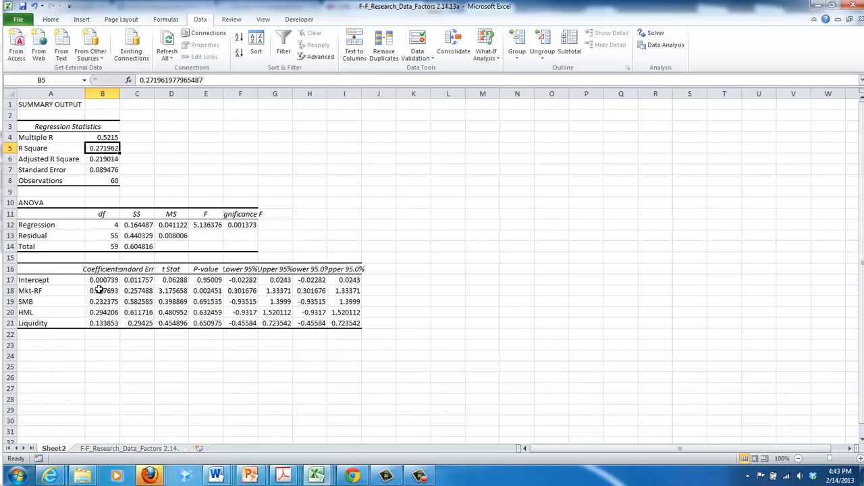
pyautogui.click(102, 290)
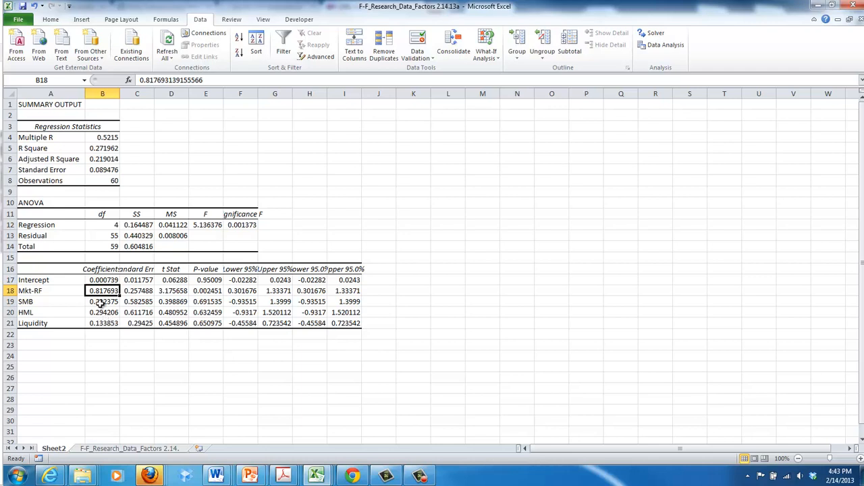
pyautogui.click(103, 301)
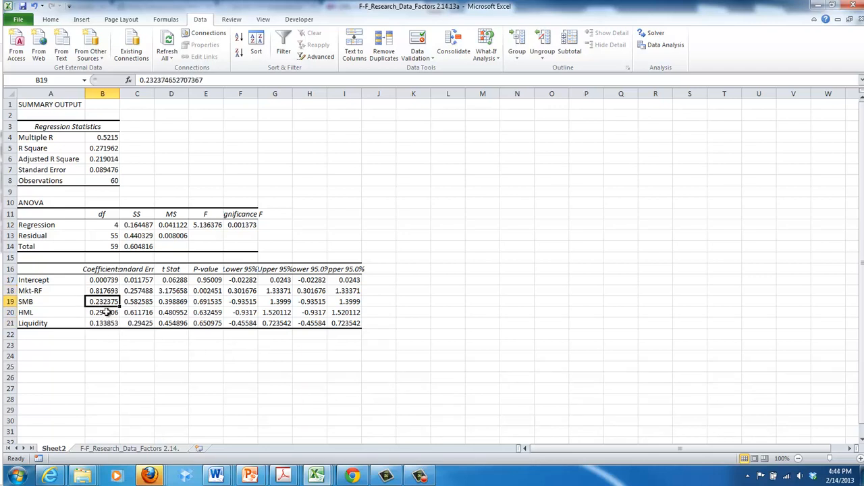
pyautogui.click(103, 312)
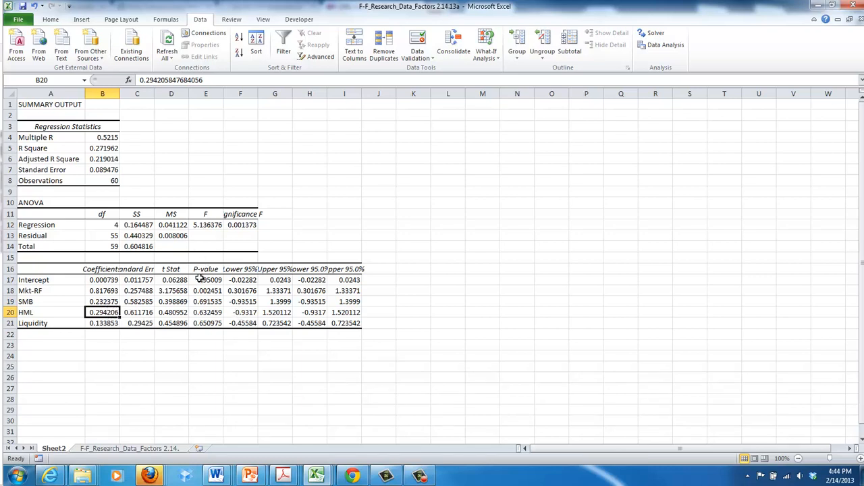
pyautogui.click(206, 290)
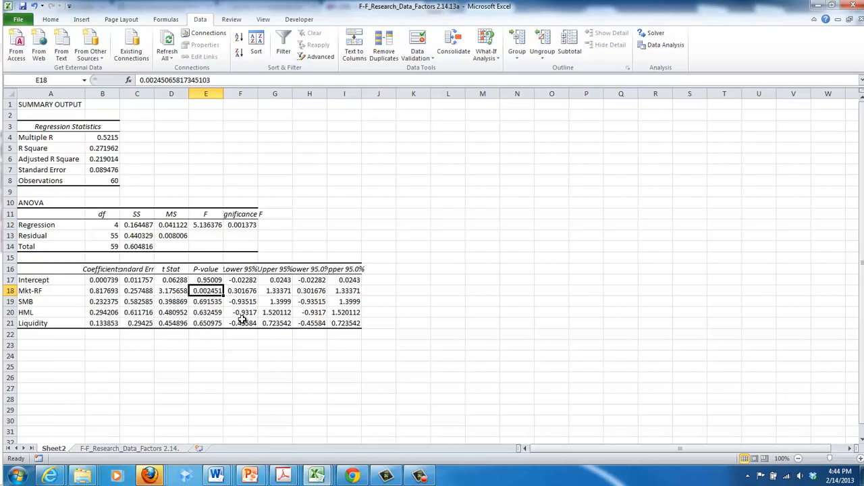
# Check the p-values and coefficients for Mkt-RF, HML and Liquidity, ending on an empty cell below the table.
pyautogui.click(103, 290)
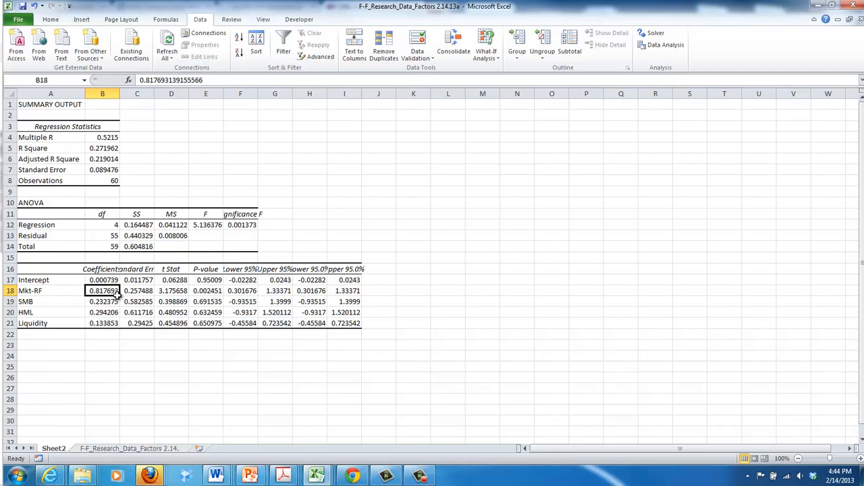
pyautogui.click(205, 290)
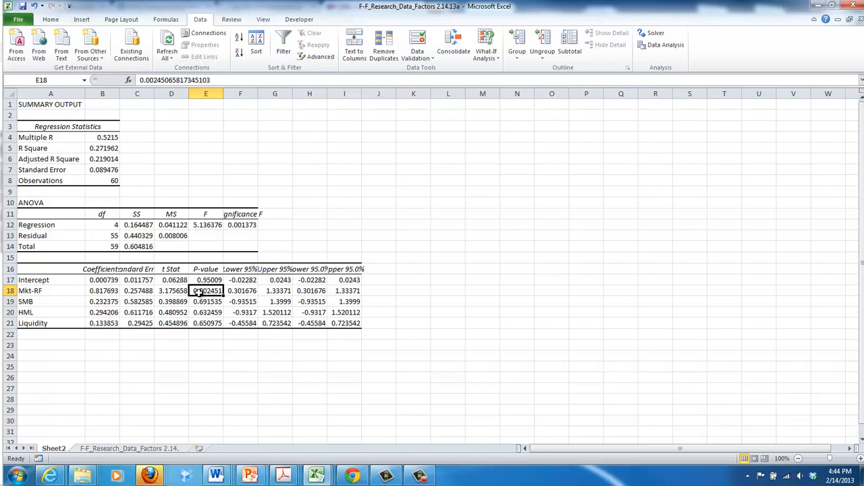
pyautogui.moveTo(205, 308)
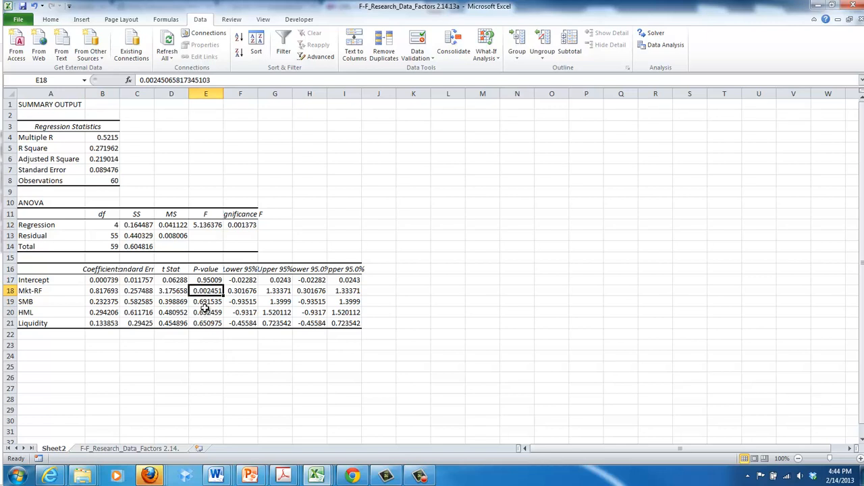
pyautogui.click(205, 322)
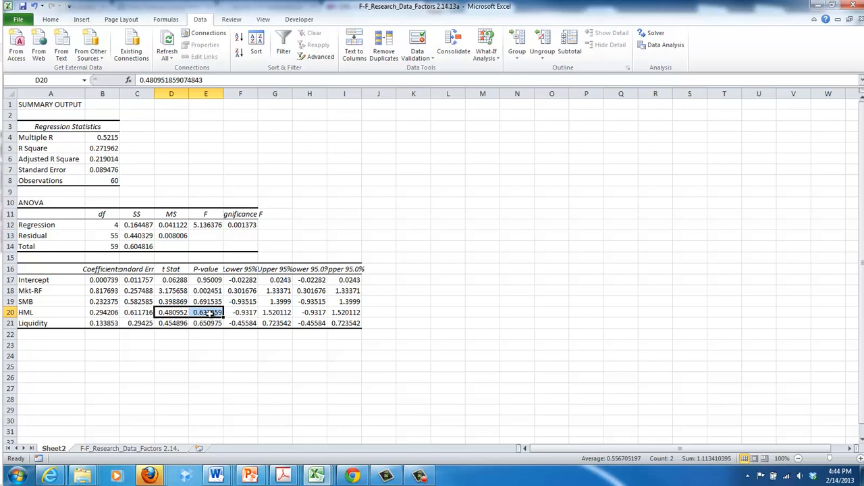
pyautogui.click(205, 323)
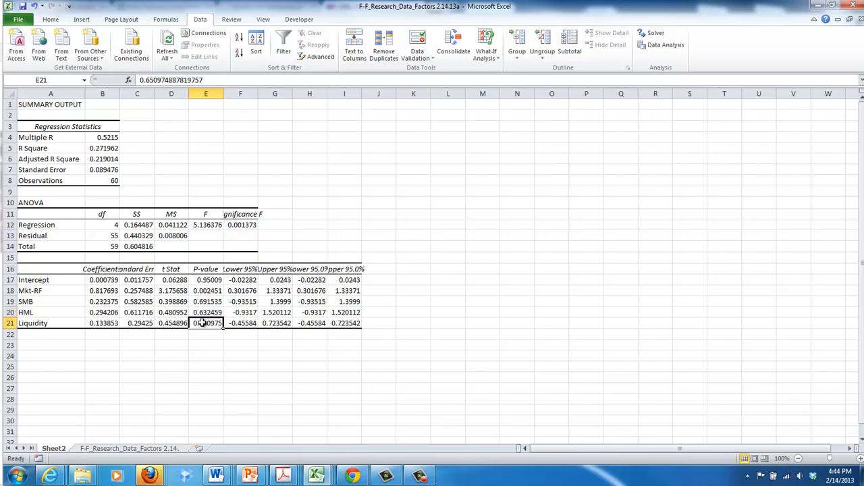
pyautogui.click(103, 323)
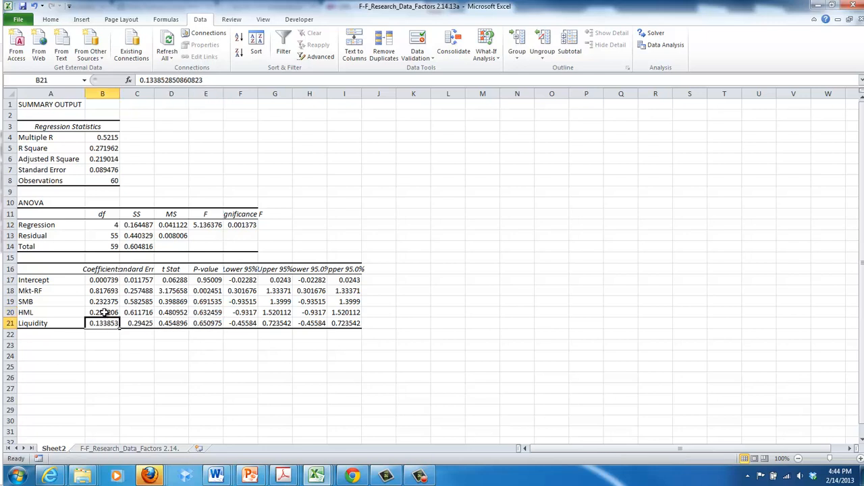
pyautogui.click(103, 291)
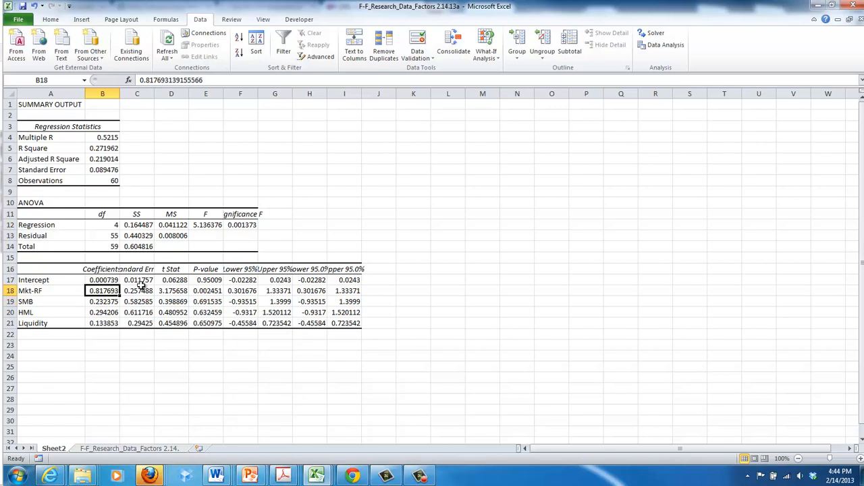
pyautogui.click(241, 345)
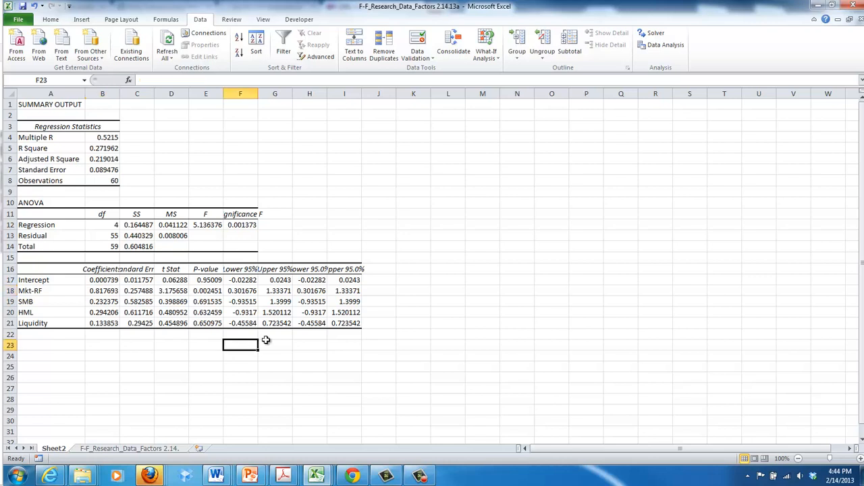
pyautogui.moveTo(272, 337)
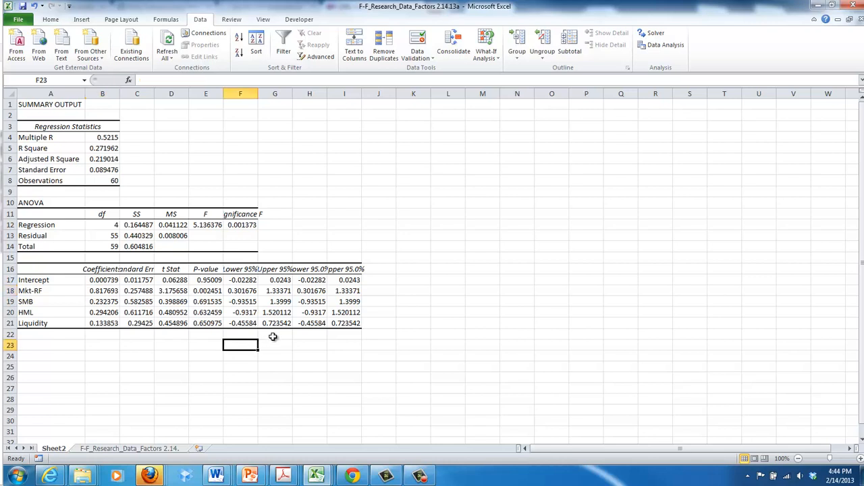
# Label Risk-Free and a below the output, link the Mkt-RF beta 0.817693 via =B18 and enter 0.045 beside it.
pyautogui.press('Down')
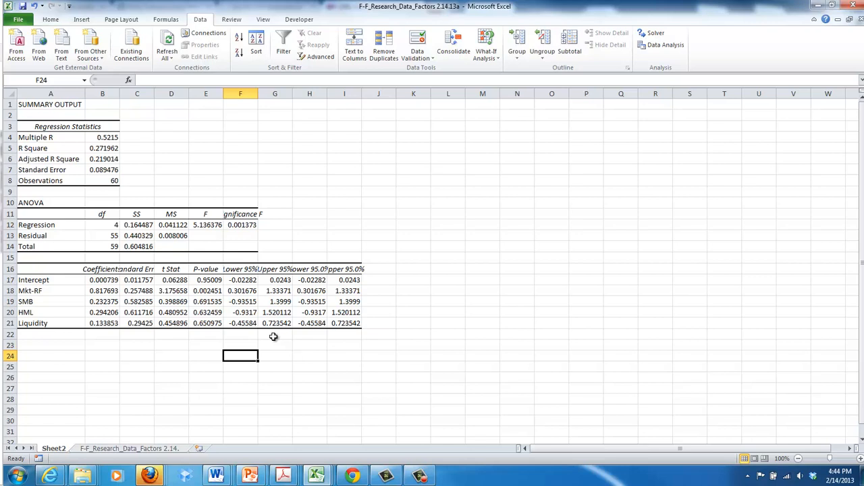
pyautogui.write('R')
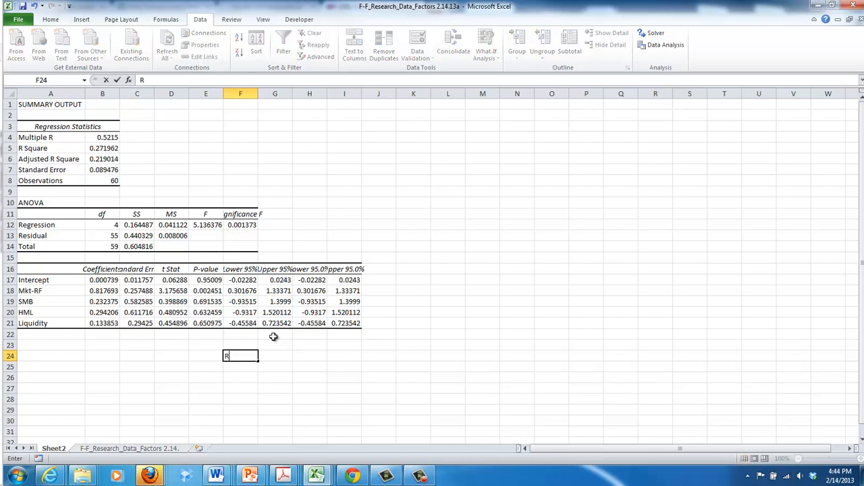
pyautogui.write('isk-Free Rate')
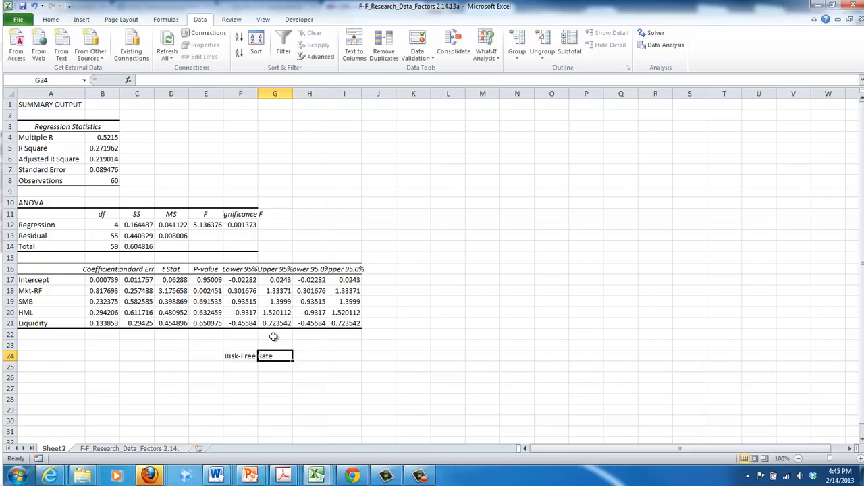
pyautogui.write('a')
pyautogui.click(274, 367)
pyautogui.write('=G23')
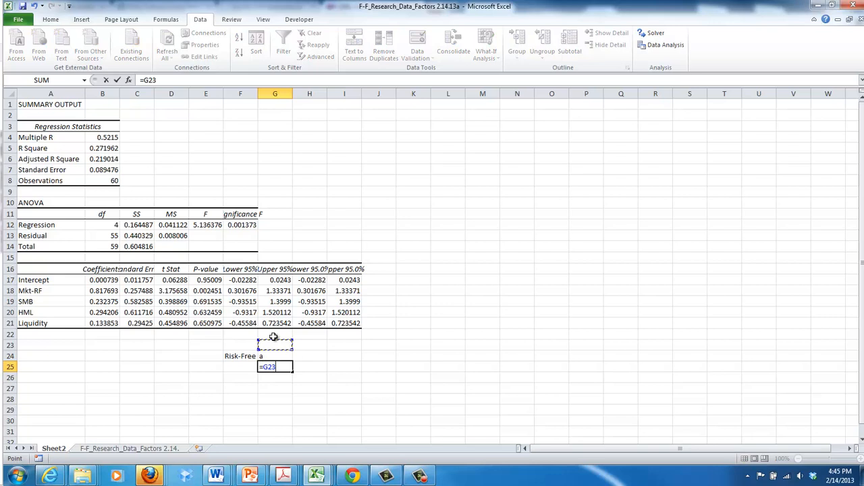
pyautogui.click(103, 312)
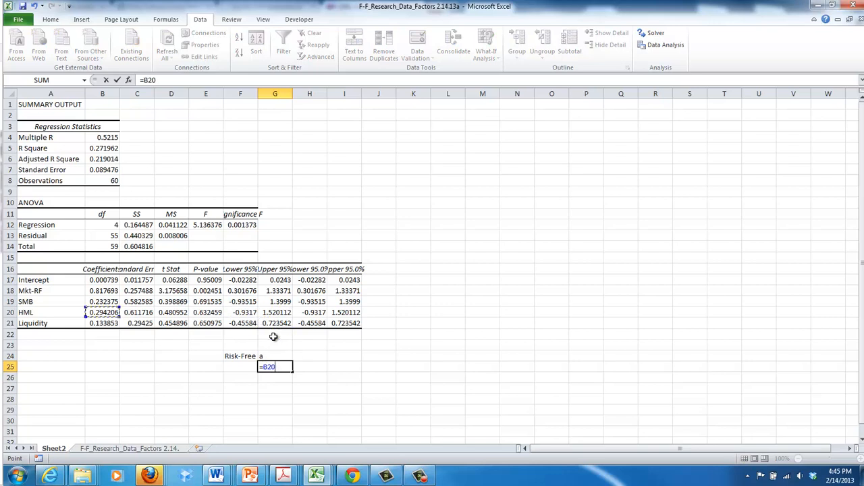
pyautogui.click(102, 290)
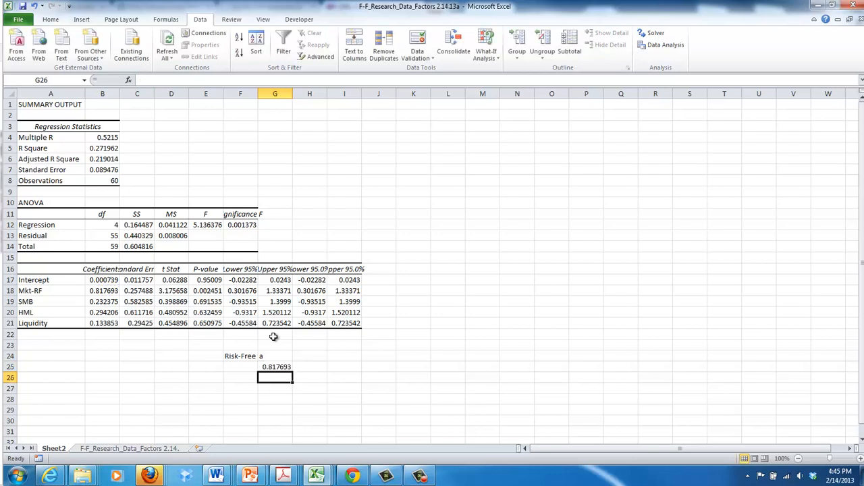
pyautogui.click(310, 367)
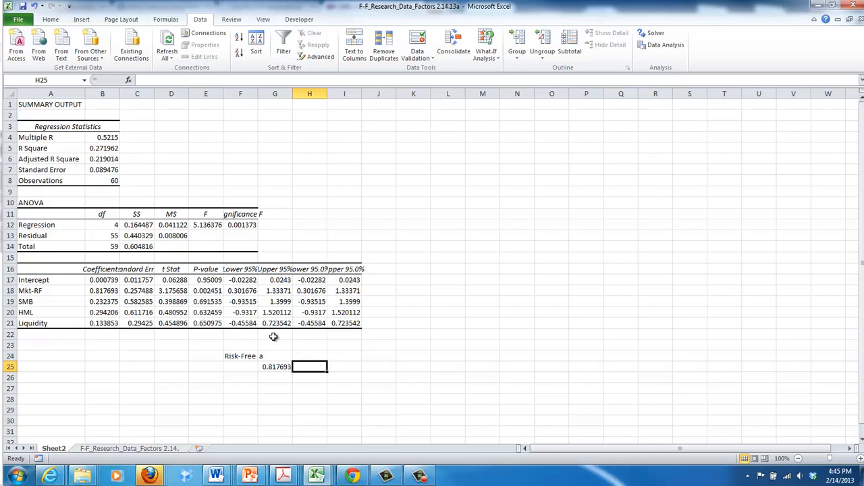
pyautogui.write('0.045')
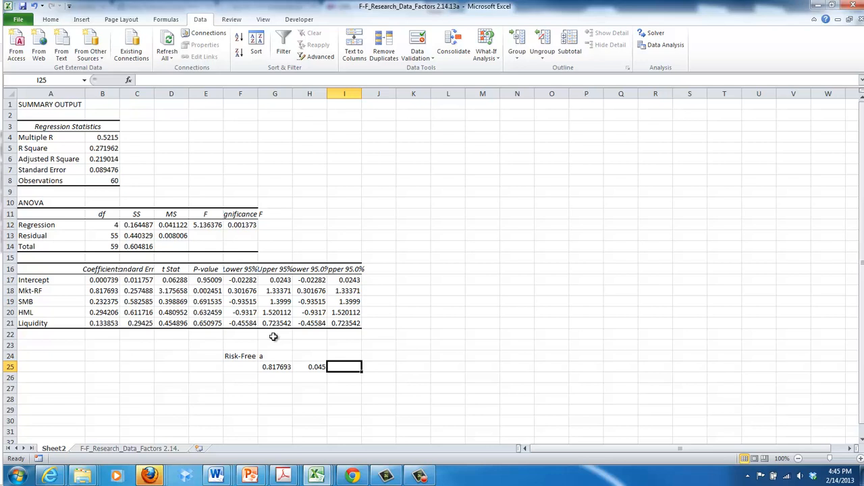
# Add the market equity risk premium heading and pull the SMB coefficient 0.232375 into the row.
pyautogui.write('Marke')
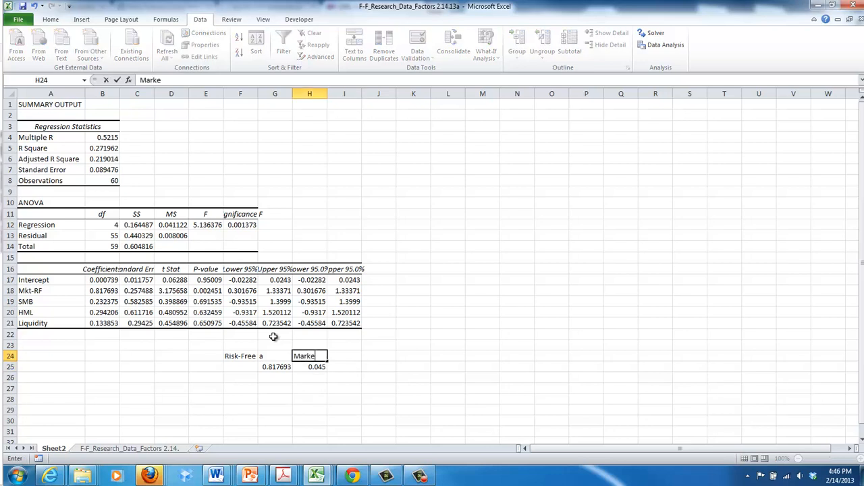
pyautogui.write('Equity Risk')
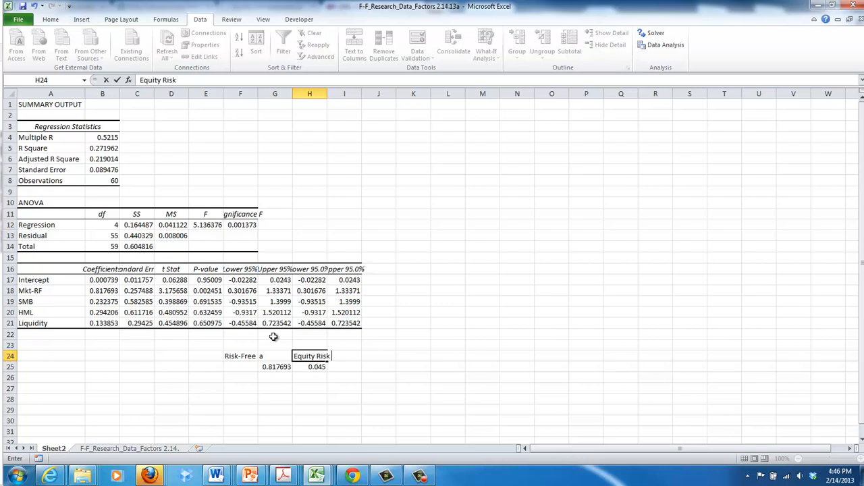
pyautogui.write('Premiu')
pyautogui.click(344, 356)
pyautogui.write('b')
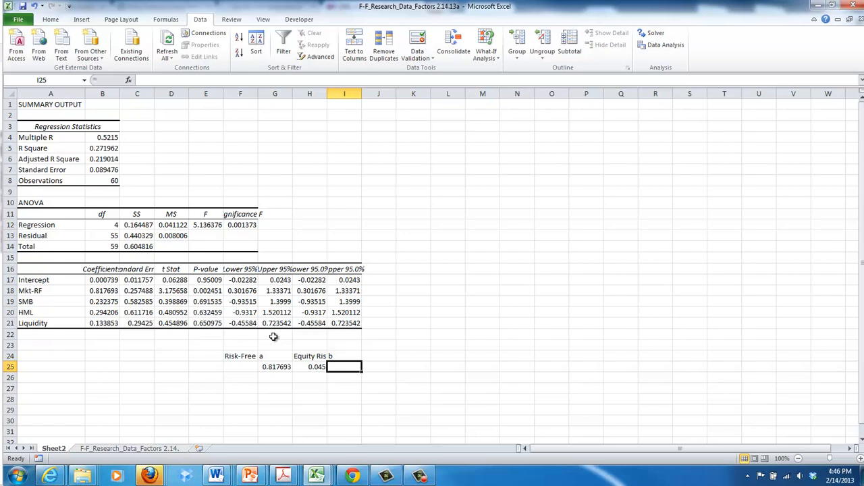
pyautogui.write('=H20')
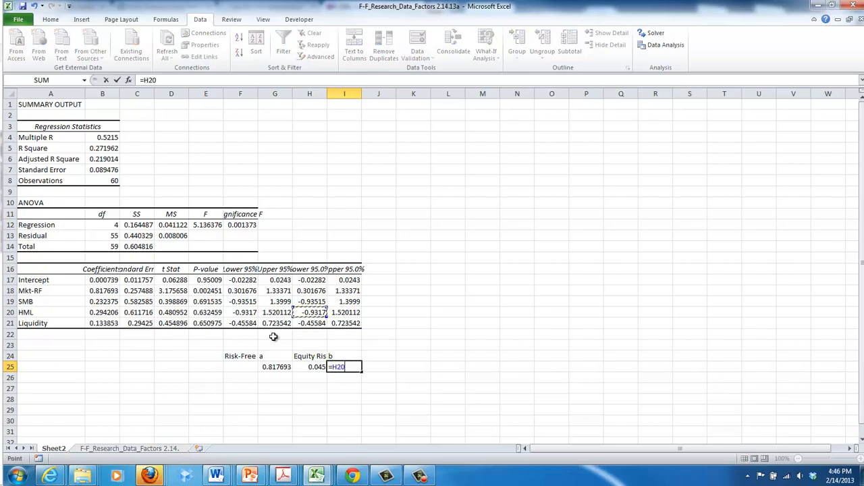
pyautogui.click(102, 301)
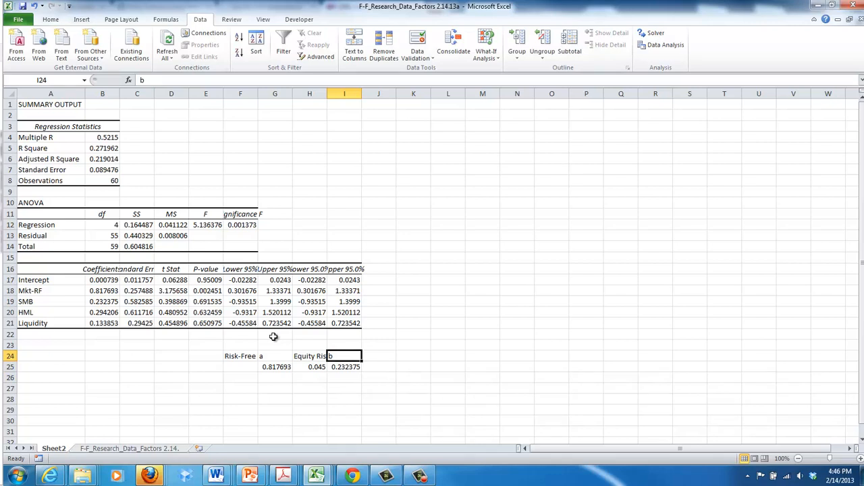
# Add a Size Risk Premium heading with 0.02 below and reference the HML coefficient 0.294206 beside it.
pyautogui.click(378, 357)
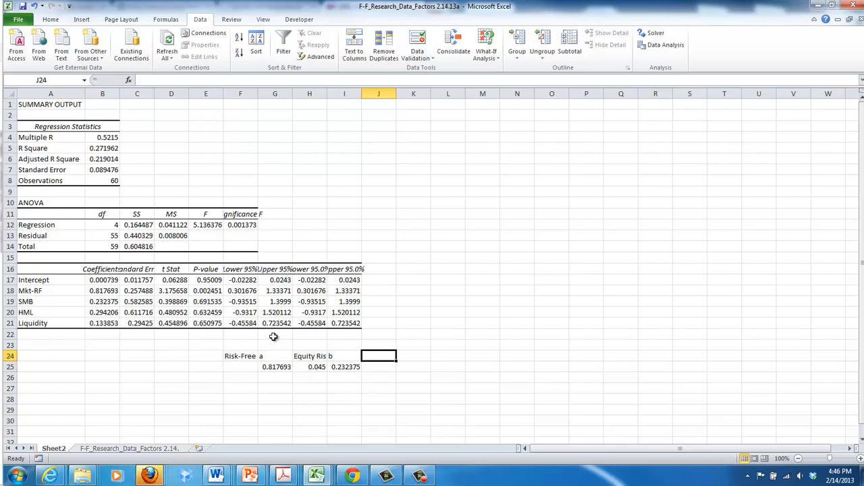
pyautogui.write('Size Risk Premiu')
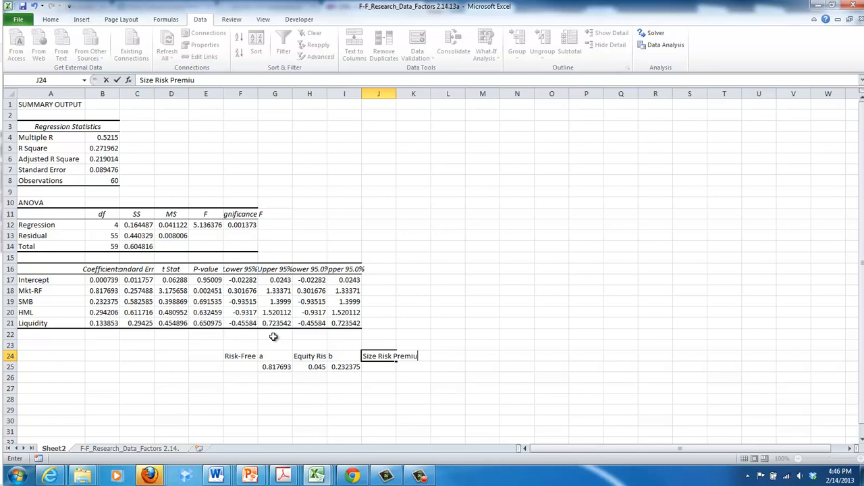
pyautogui.press('enter')
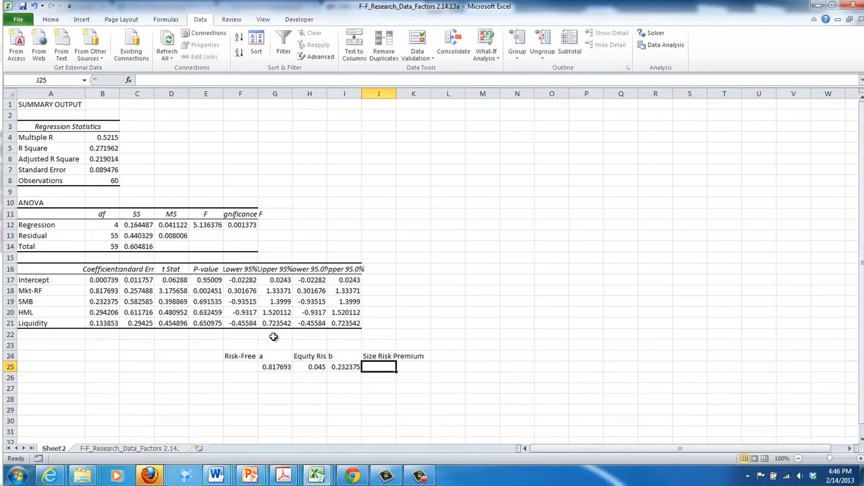
pyautogui.write('.02')
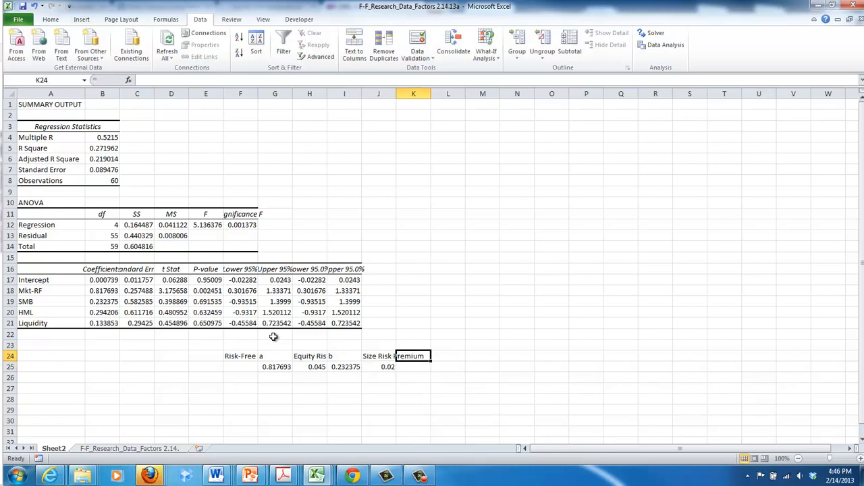
pyautogui.click(413, 367)
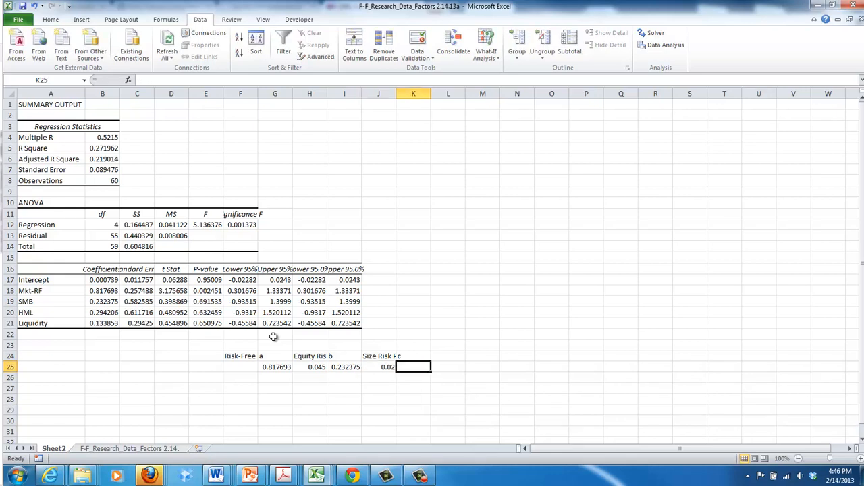
pyautogui.click(316, 367)
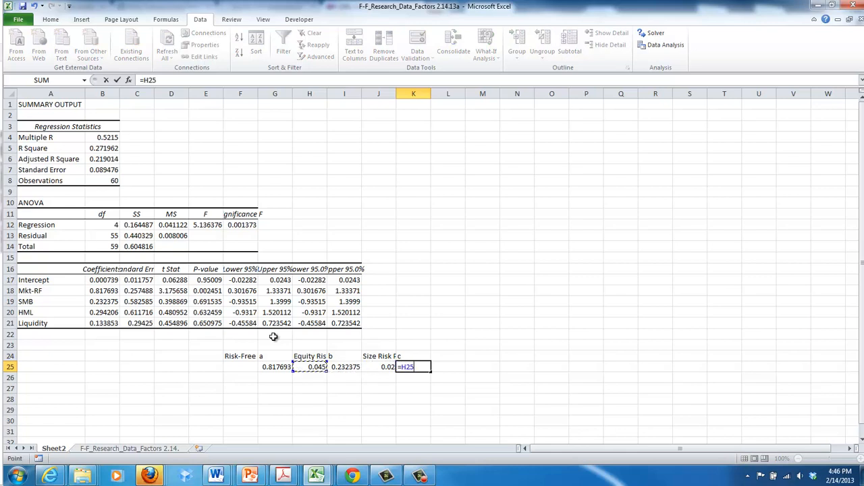
pyautogui.click(102, 323)
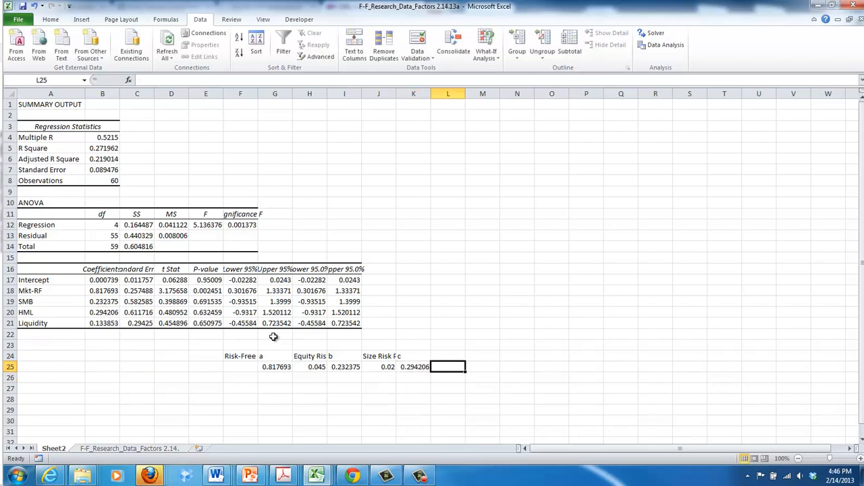
# Add a Value Risk heading with 0.043 and a reference to the 0.133853 Liquidity coefficient below.
pyautogui.write('Value Risk Premium')
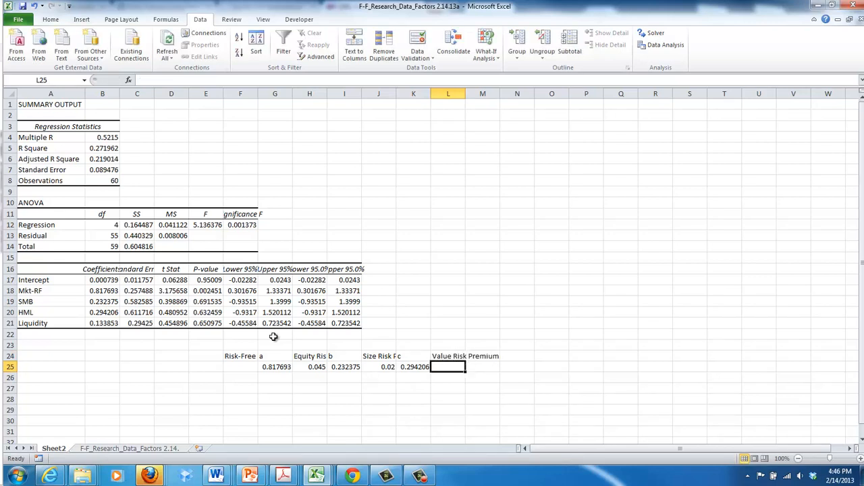
pyautogui.write('=')
pyautogui.click(482, 357)
pyautogui.write('d')
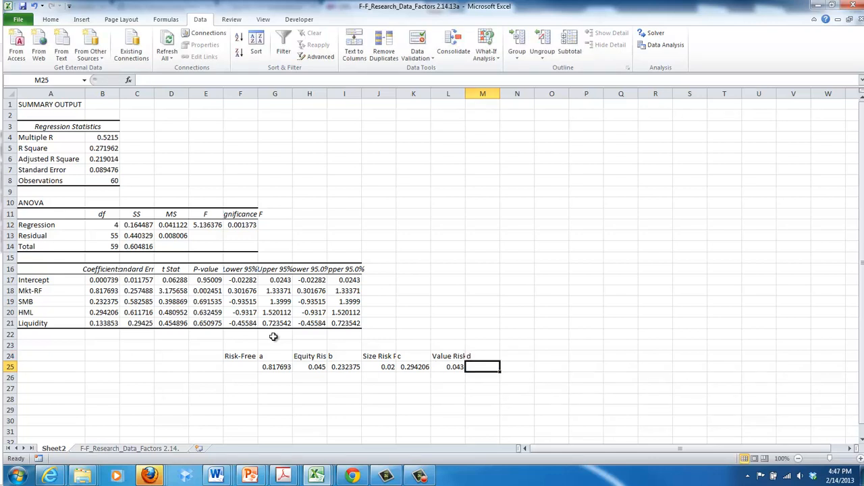
pyautogui.write('=M24')
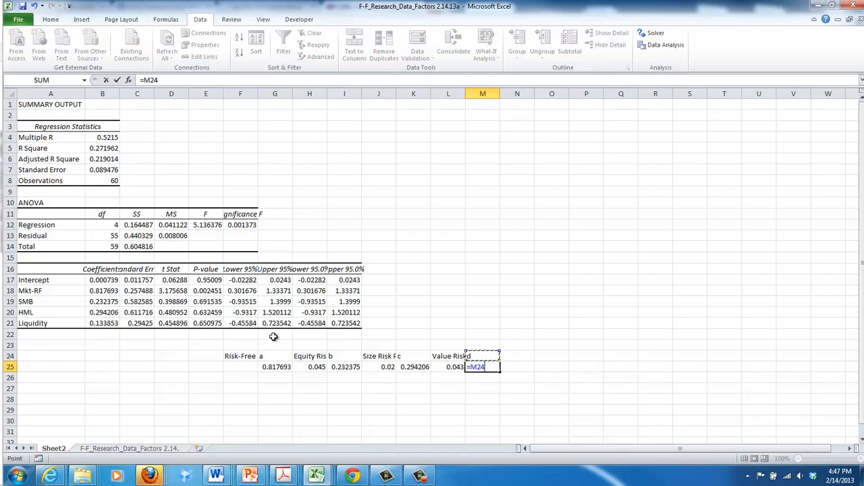
pyautogui.click(102, 312)
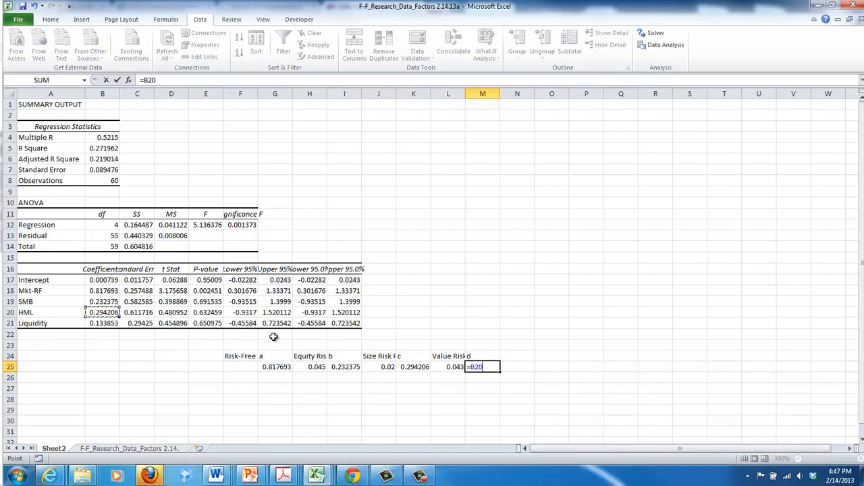
pyautogui.click(103, 322)
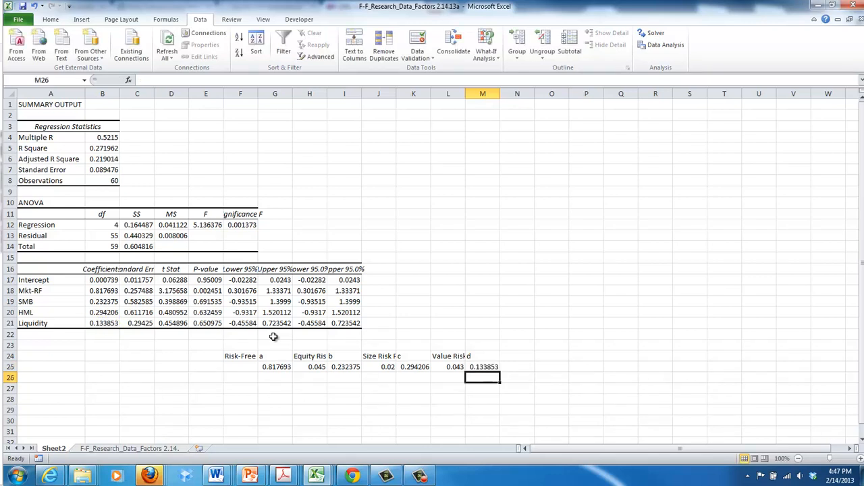
# Add a Liquidity Risk Premium heading with 0.04 below it, then return to the browser.
pyautogui.click(516, 356)
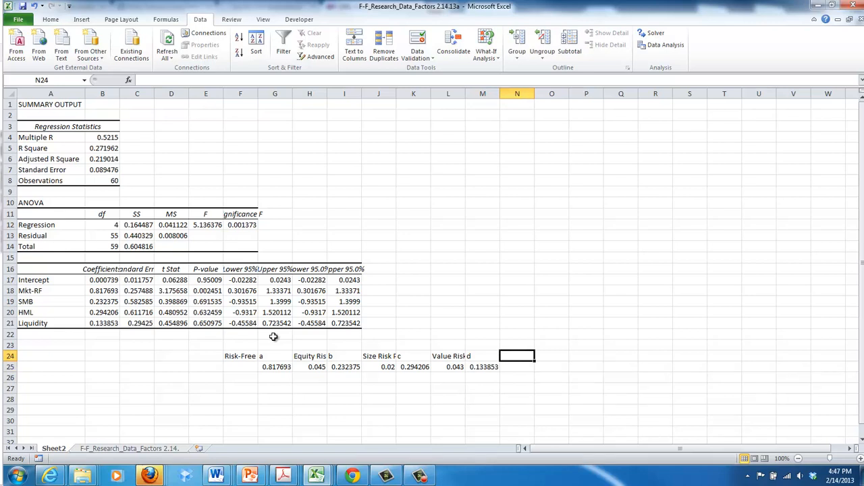
pyautogui.write('Liquidity Risk Premium')
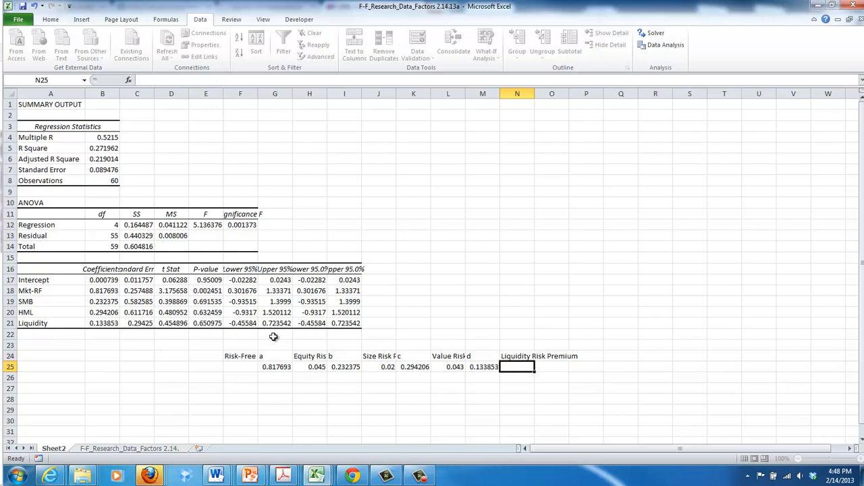
pyautogui.write('0.04')
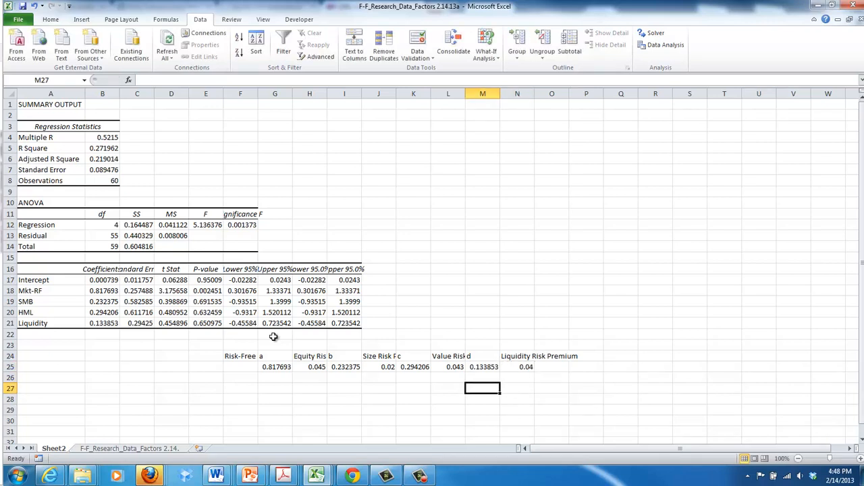
pyautogui.click(240, 367)
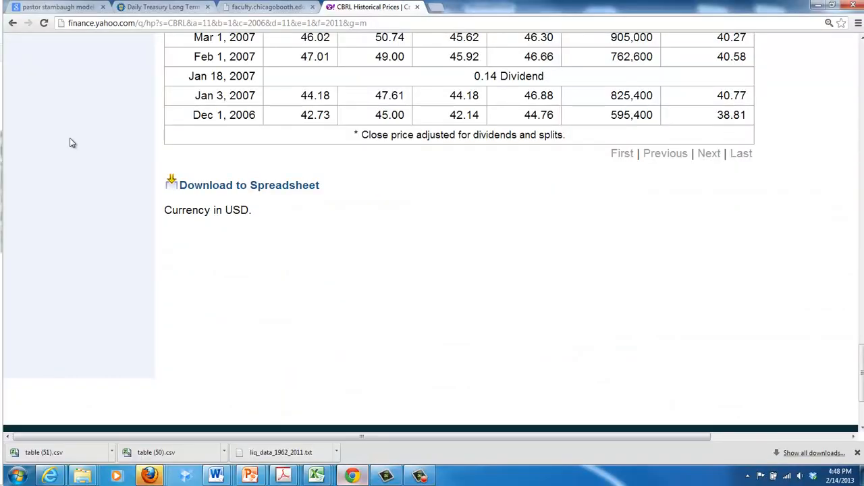
# Consult the treasury.gov daily long-term rates (latest 20-yr 2.86) in Chrome and return to the regression workbook.
pyautogui.click(162, 7)
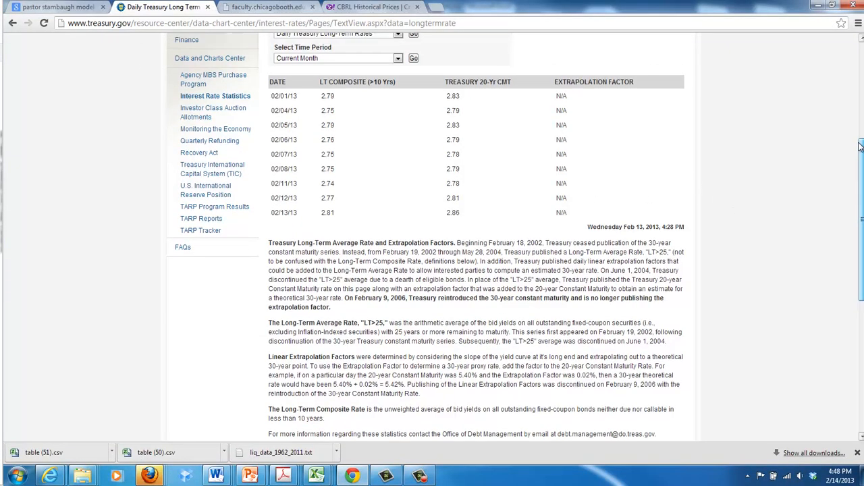
pyautogui.scroll(3)
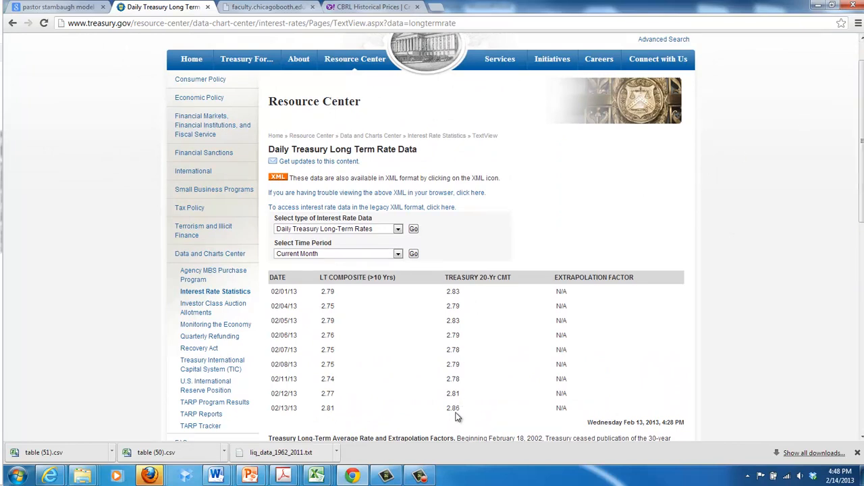
pyautogui.click(371, 7)
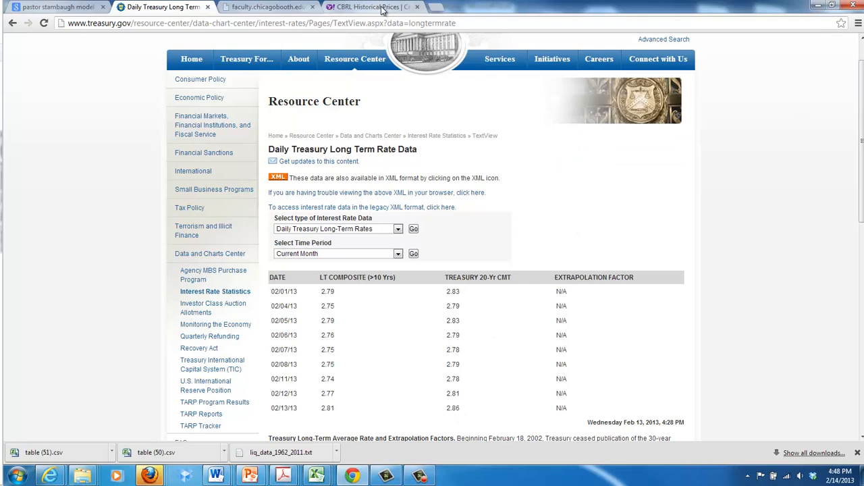
pyautogui.moveTo(370, 7)
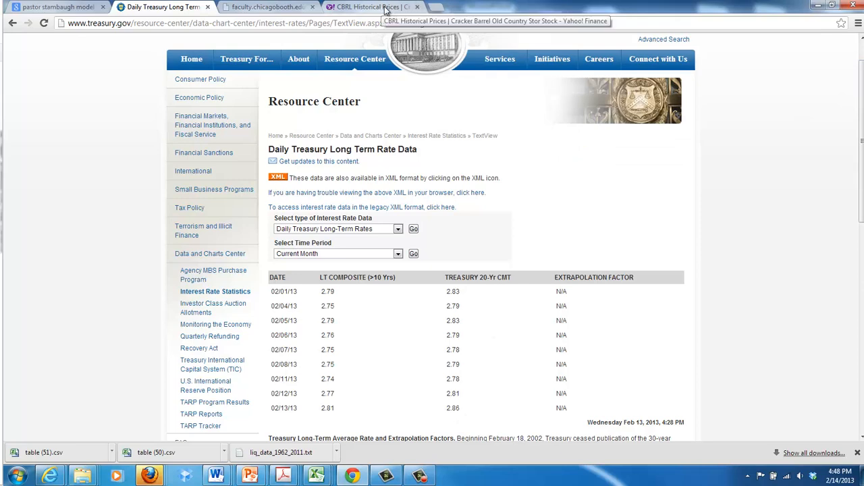
pyautogui.click(367, 7)
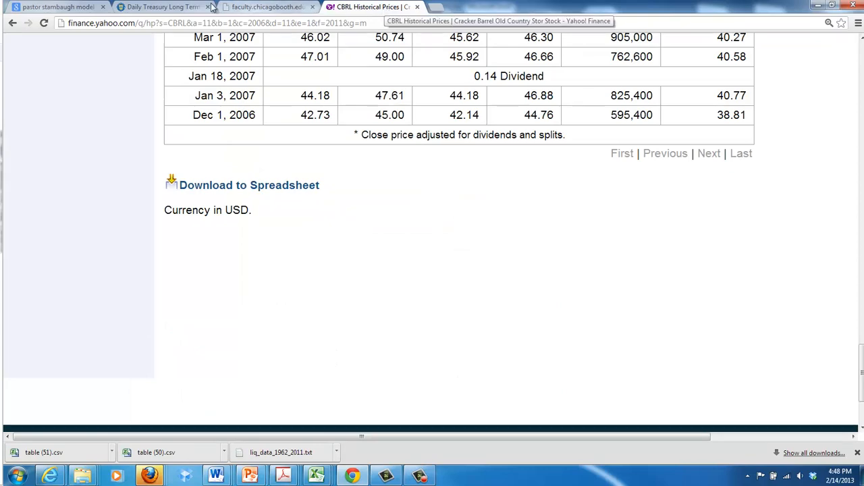
pyautogui.click(162, 6)
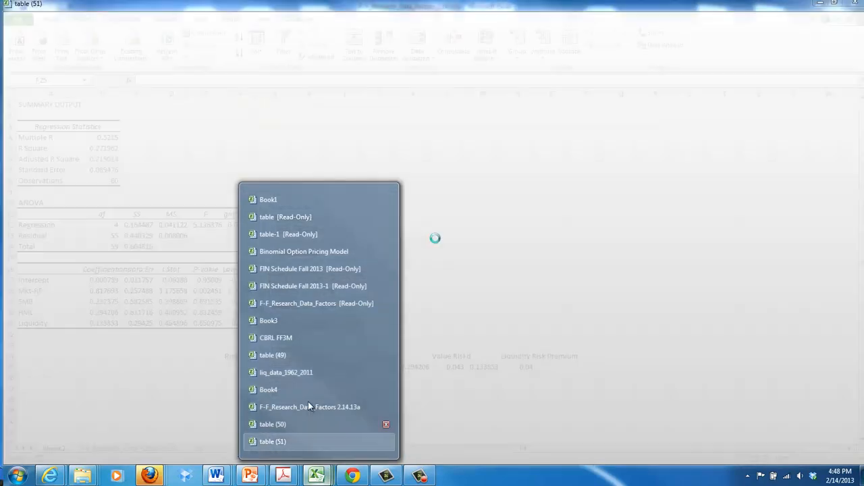
pyautogui.click(308, 407)
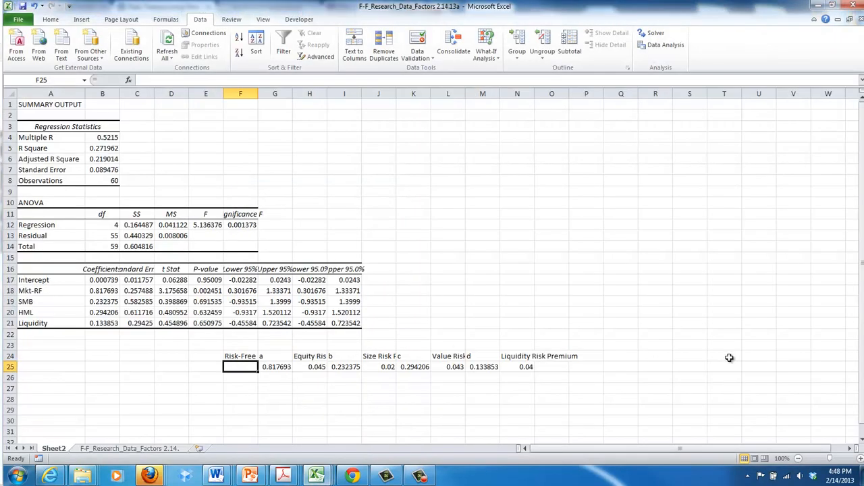
# Enter risk-free rate .0286 in F25 and compute cost of equity =F25+G25*H25+I25*J25+K25*L25+M25*N25 as 8.80%, labelled Cost.
pyautogui.write('.0286')
pyautogui.click(240, 388)
pyautogui.write('=F25')
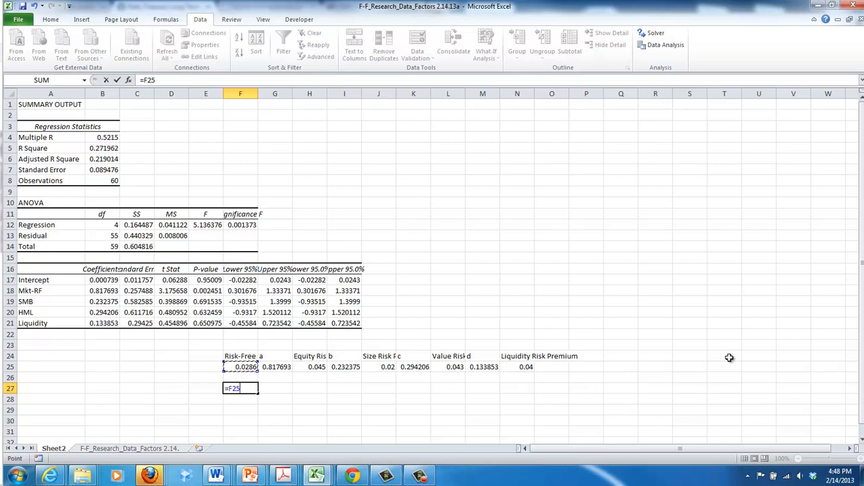
pyautogui.click(275, 368)
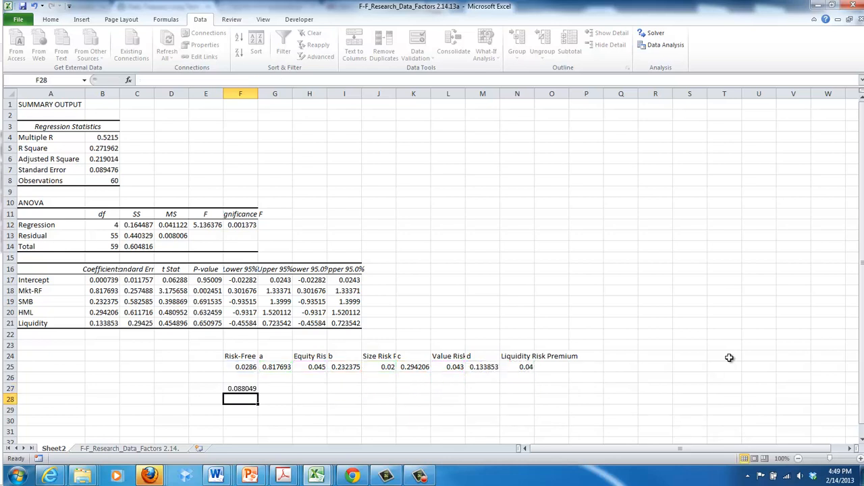
pyautogui.click(240, 389)
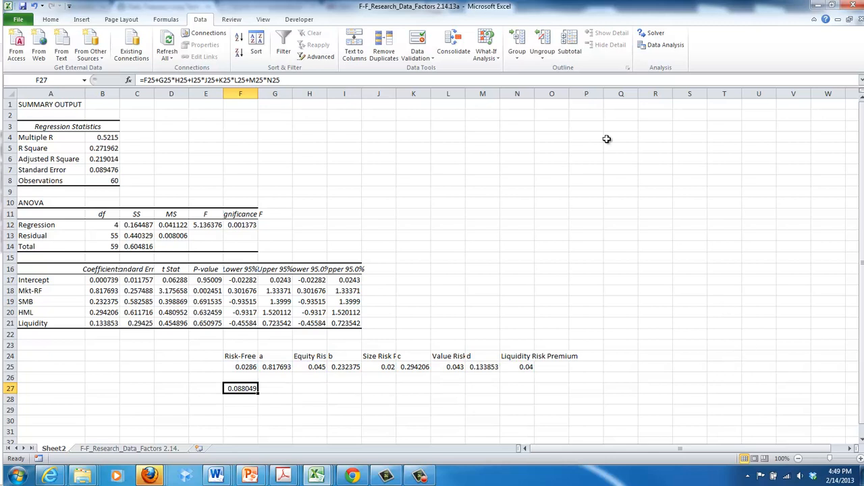
pyautogui.click(50, 19)
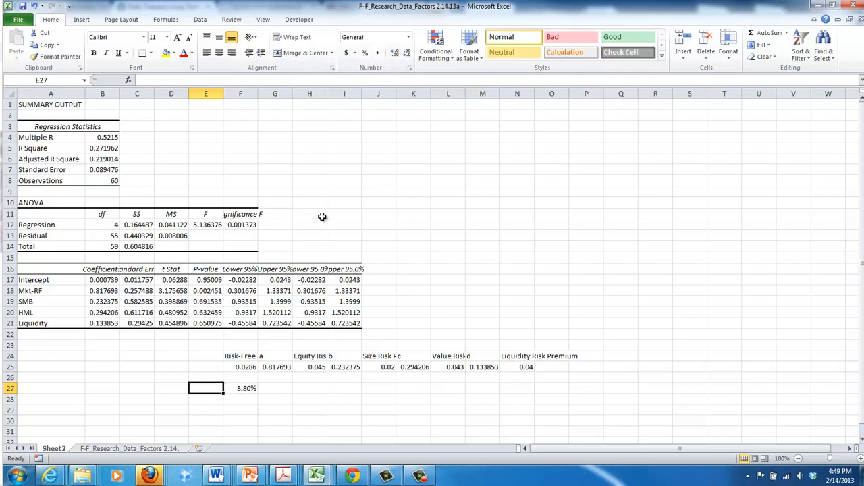
pyautogui.write('Cost')
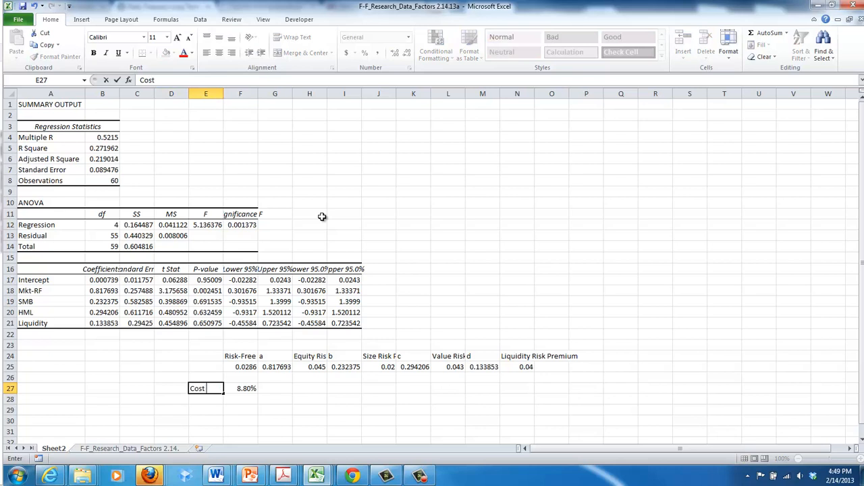